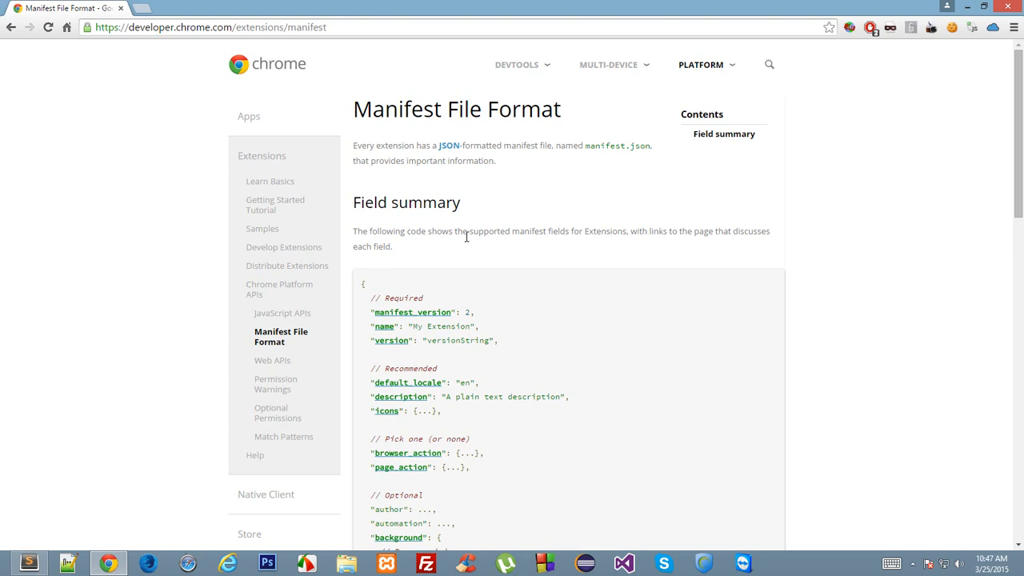
pyautogui.moveTo(4, 282)
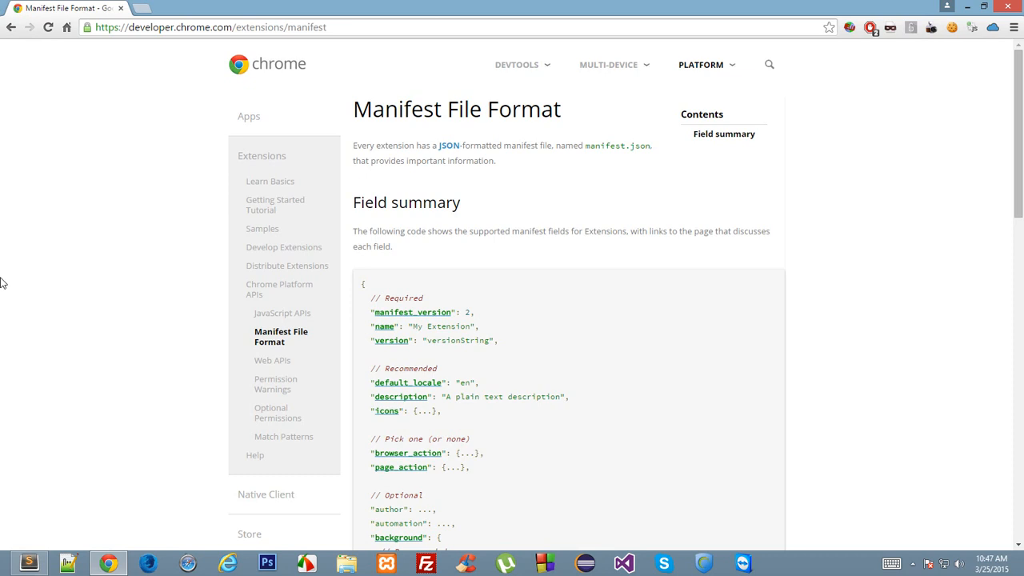
pyautogui.moveTo(73, 339)
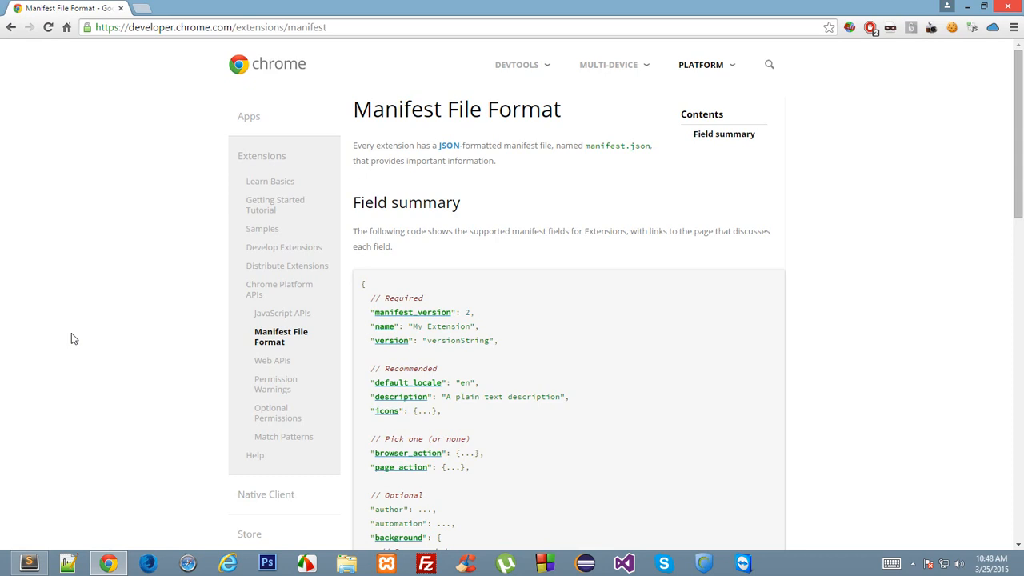
pyautogui.moveTo(814, 89)
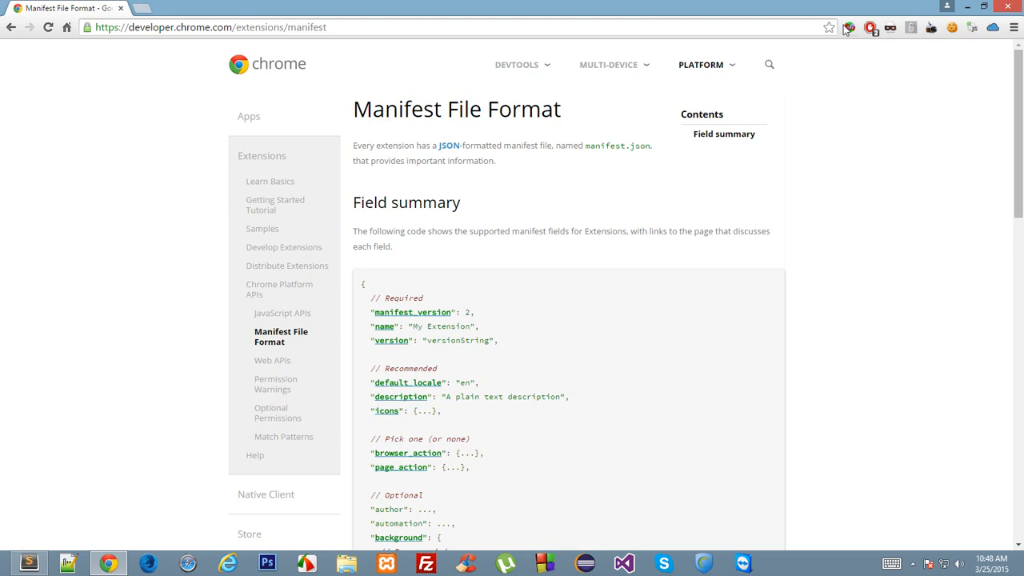
# - Scroll through the Chrome manifest documentation, then switch to the editor showing manifest.json
pyautogui.scroll(-3)
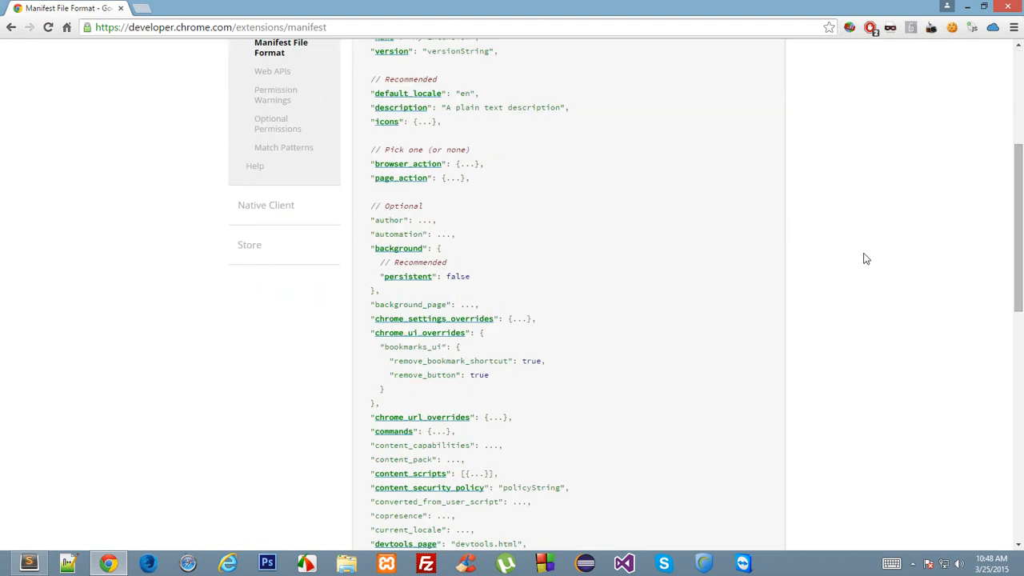
pyautogui.moveTo(424, 345)
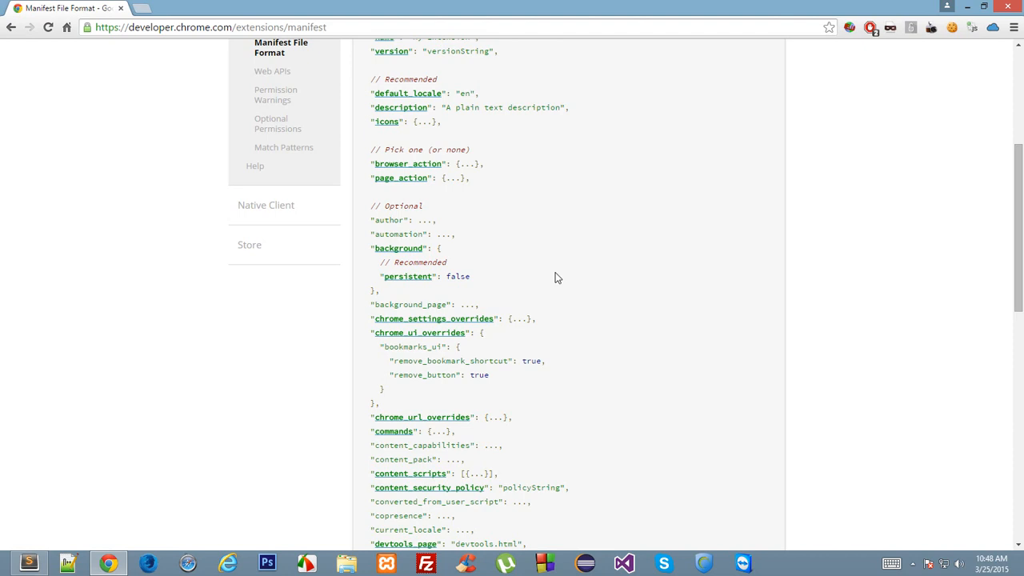
pyautogui.scroll(3)
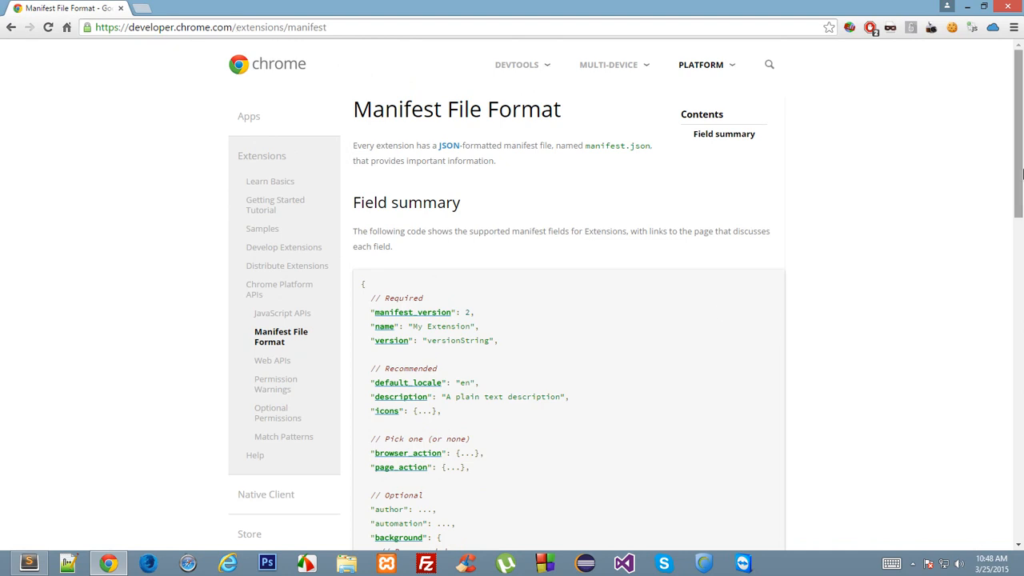
pyautogui.scroll(-3)
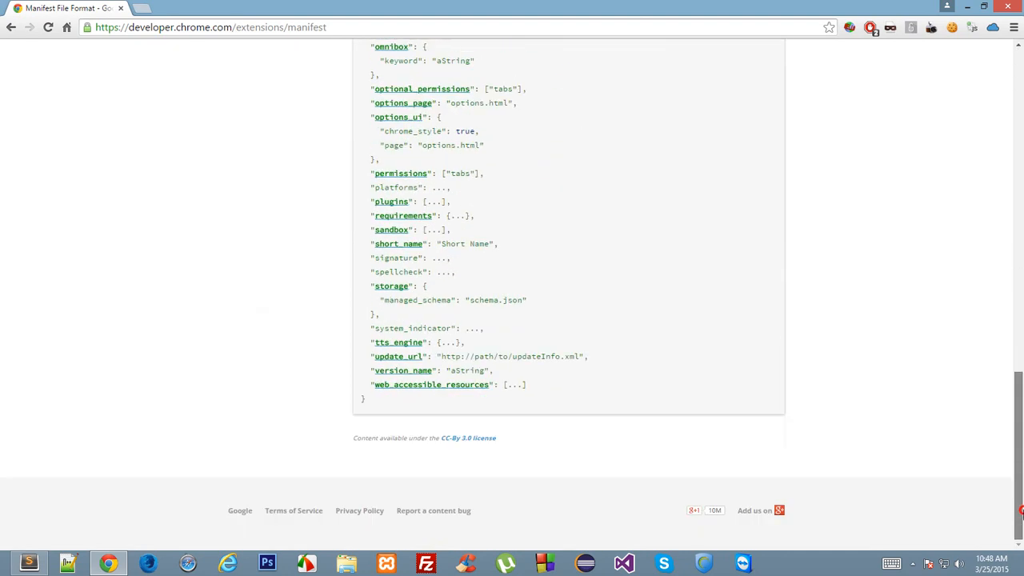
pyautogui.scroll(3)
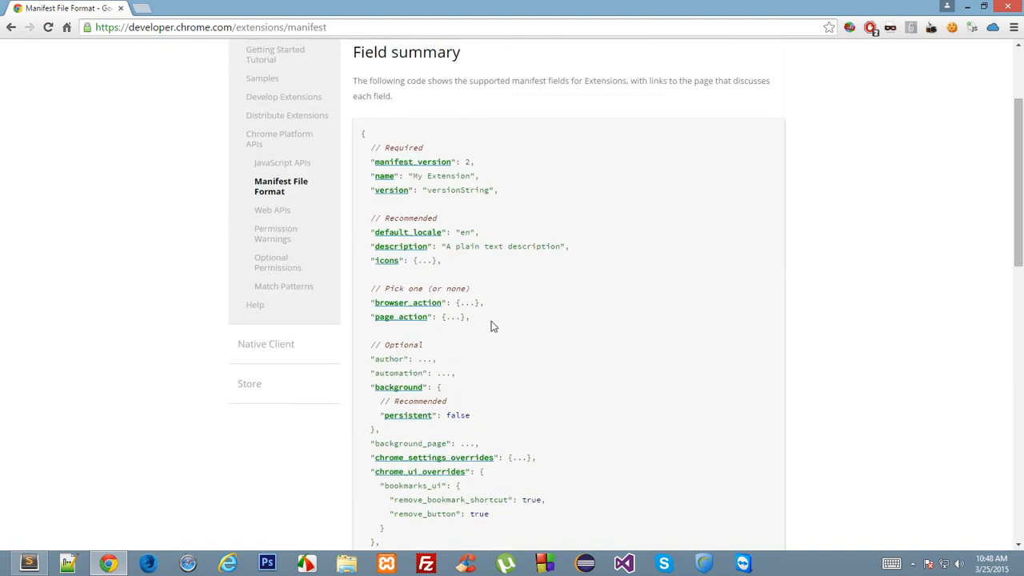
pyautogui.scroll(-3)
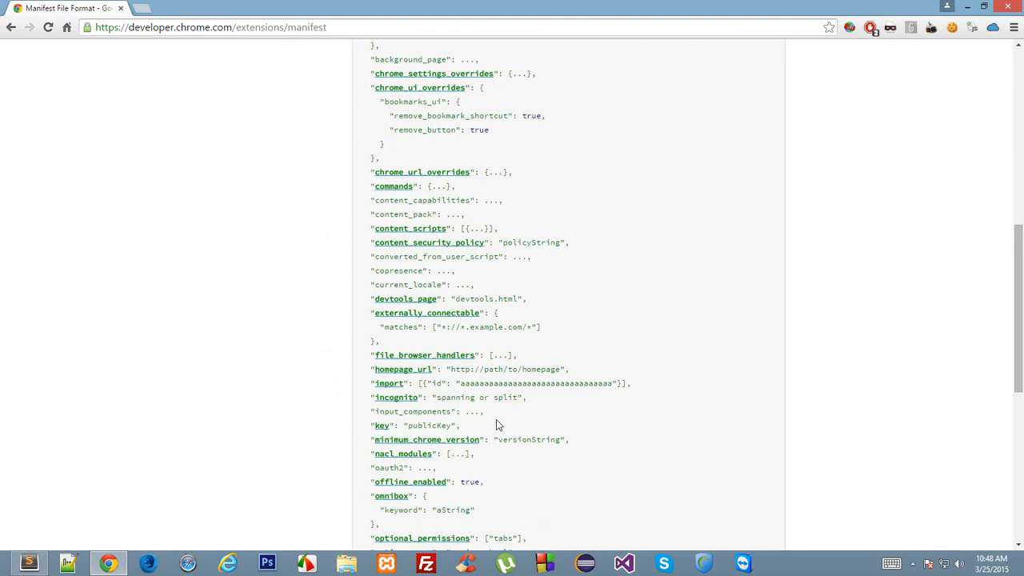
pyautogui.moveTo(509, 364)
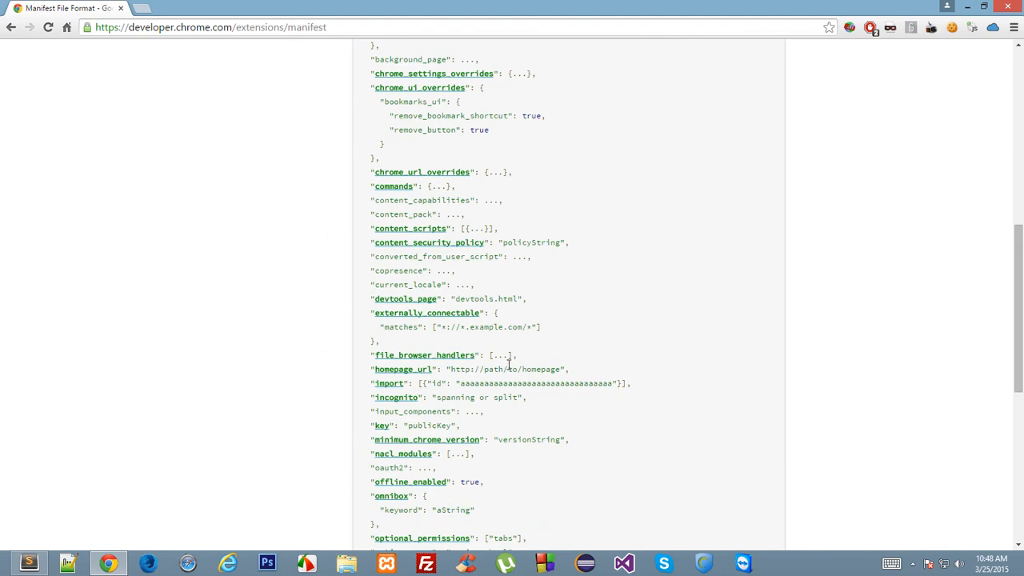
pyautogui.scroll(3)
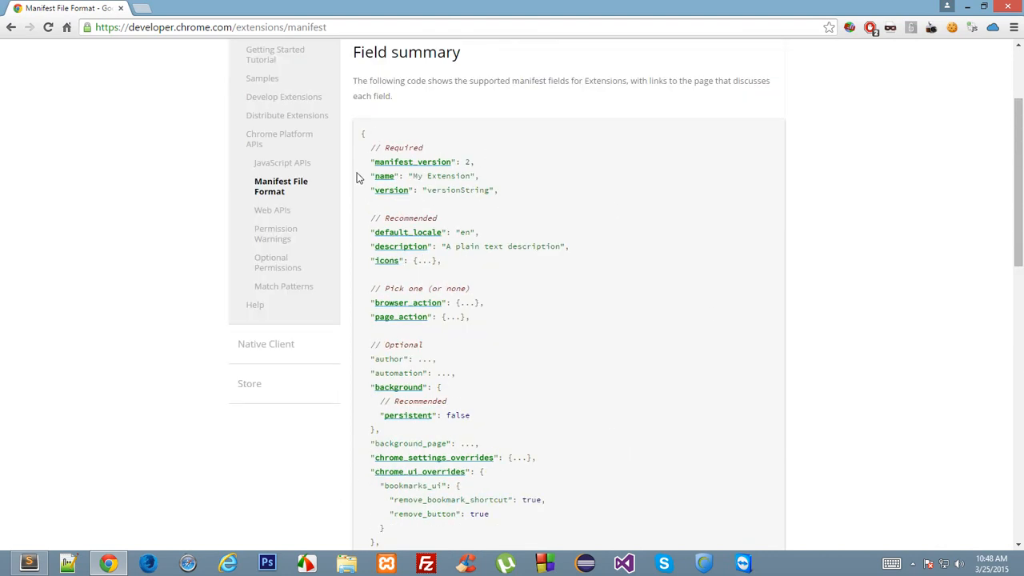
pyautogui.moveTo(764, 304)
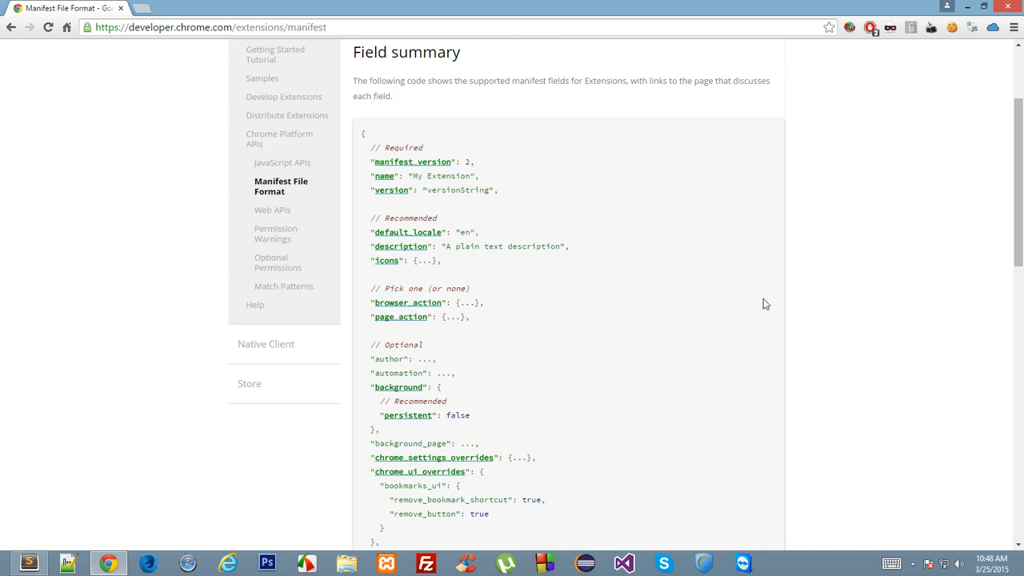
pyautogui.scroll(-3)
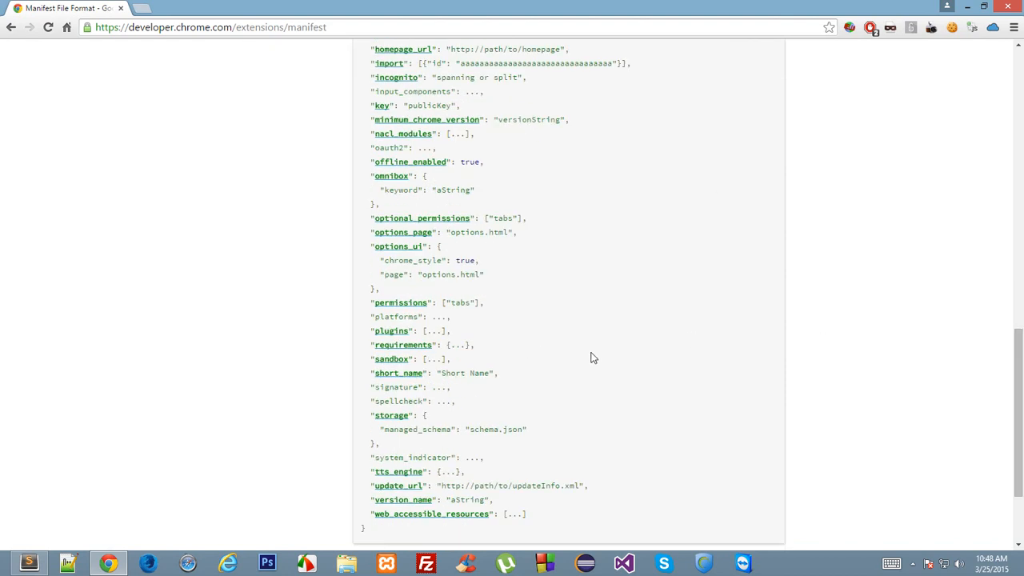
pyautogui.scroll(3)
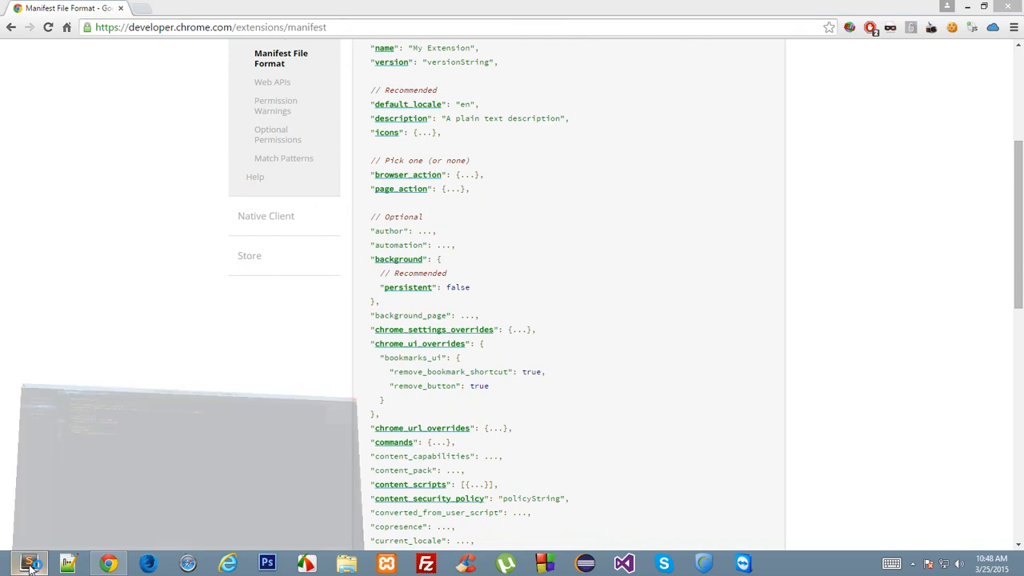
pyautogui.click(29, 563)
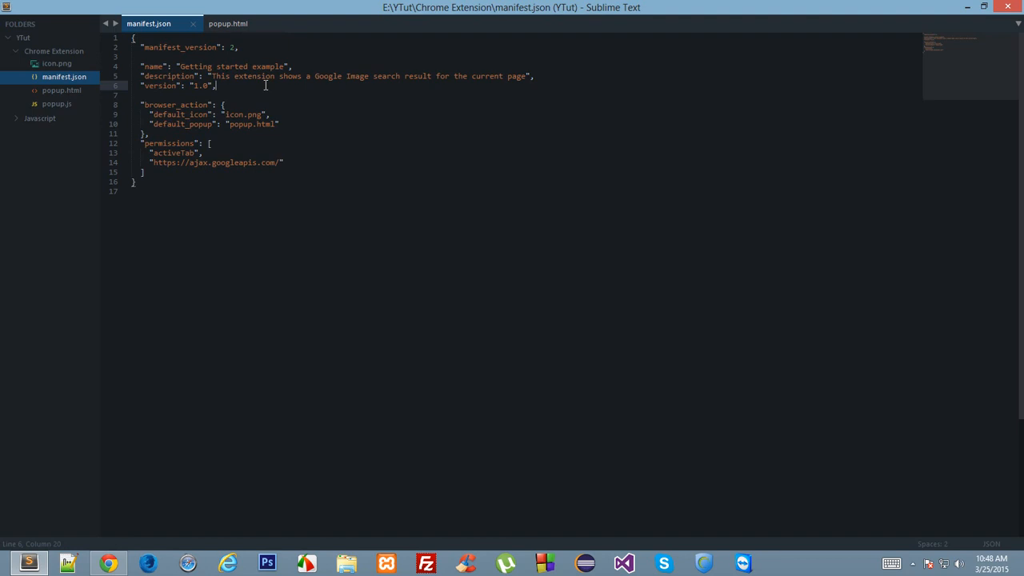
# - Make a small edit at the manifest_version value 2, save, then undo it to leave manifest.json unmodified
pyautogui.click(233, 48)
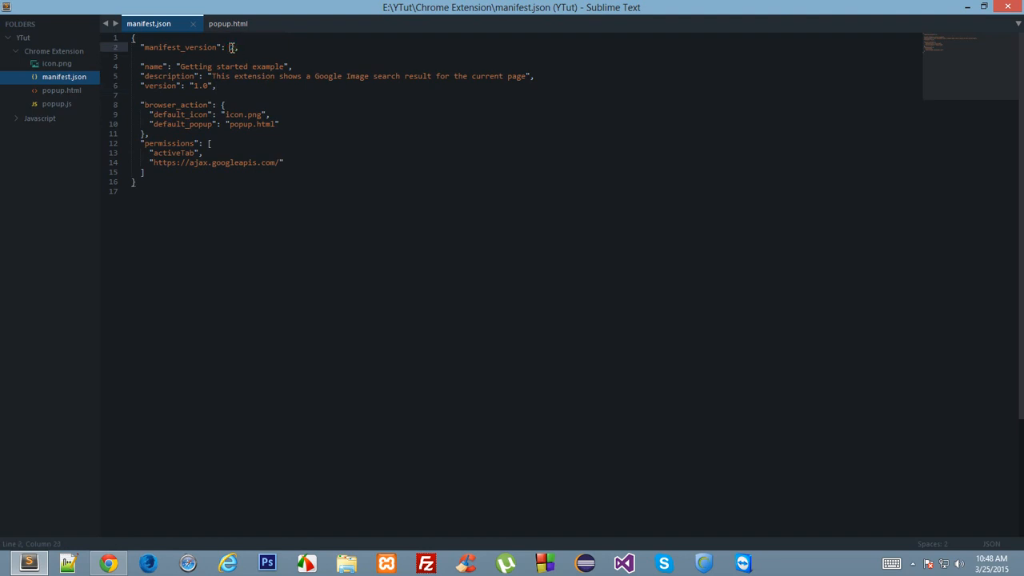
pyautogui.write('2')
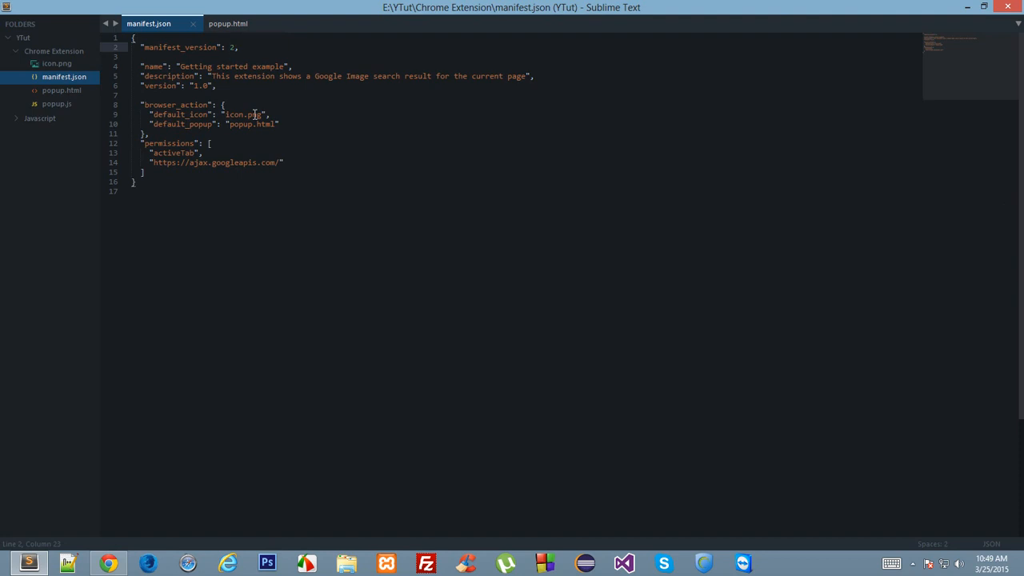
pyautogui.click(230, 46)
pyautogui.write('1')
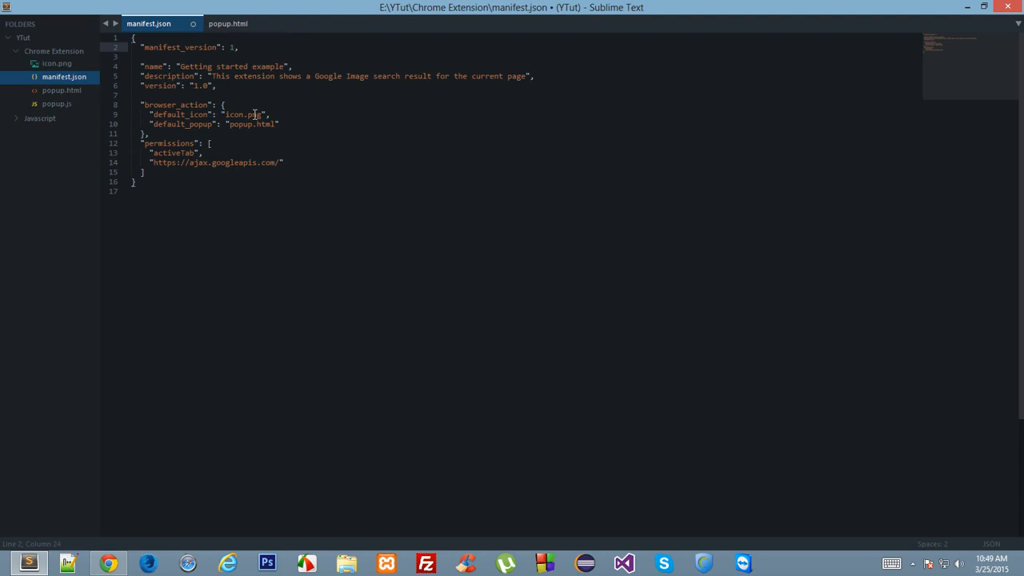
pyautogui.press('ctrl+s')
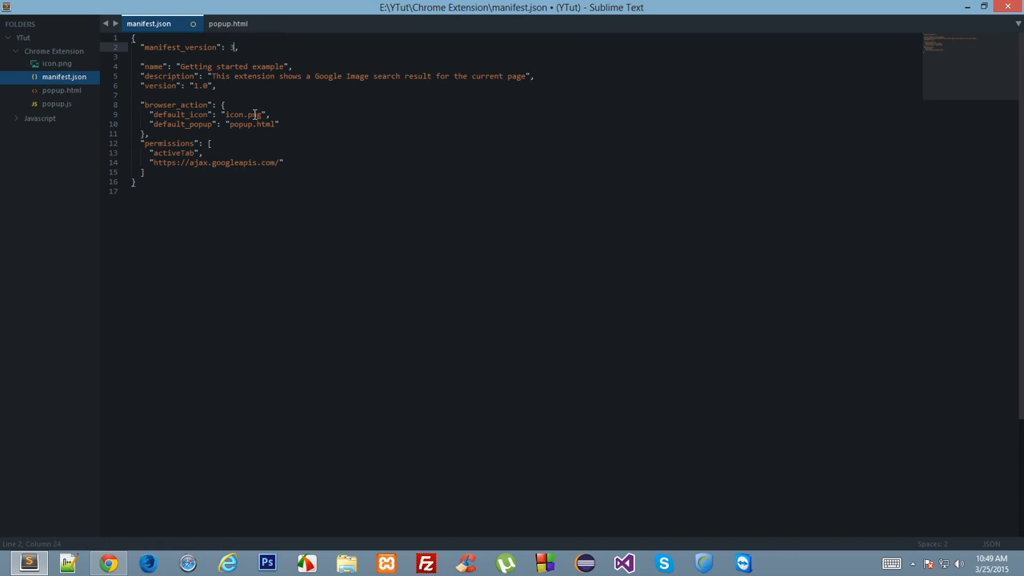
pyautogui.press('Backspace')
pyautogui.write('2')
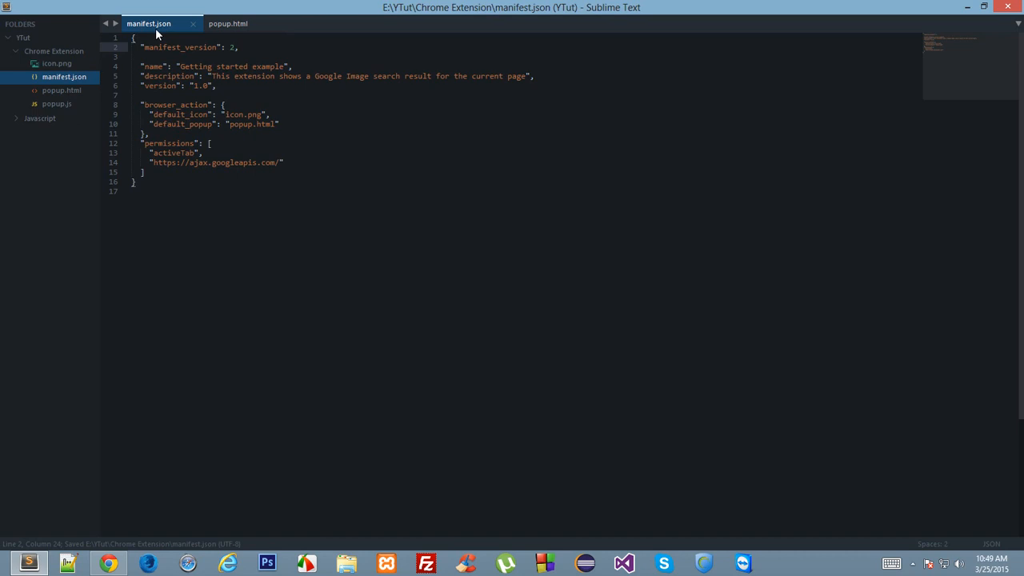
pyautogui.click(247, 48)
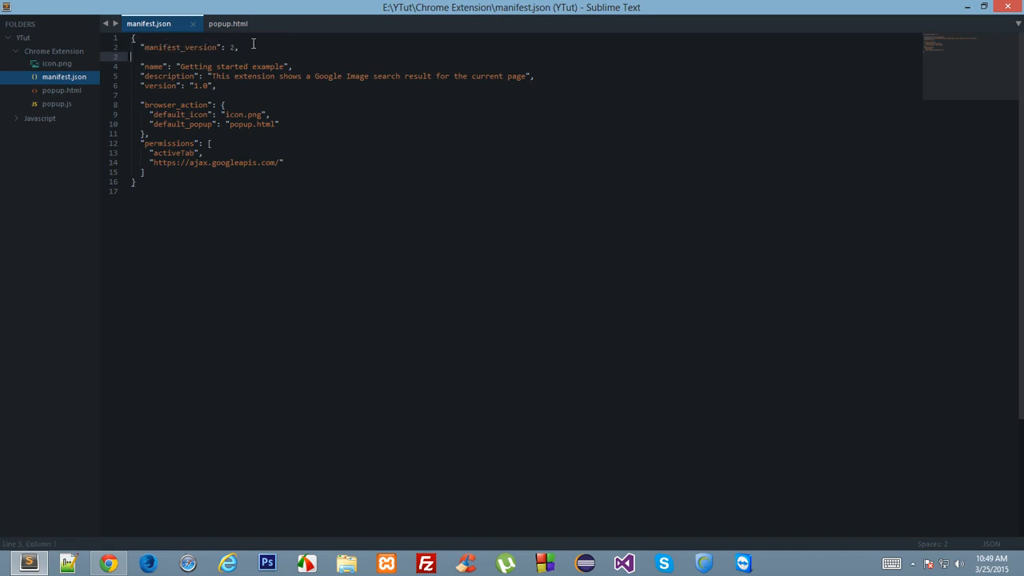
pyautogui.moveTo(206, 282)
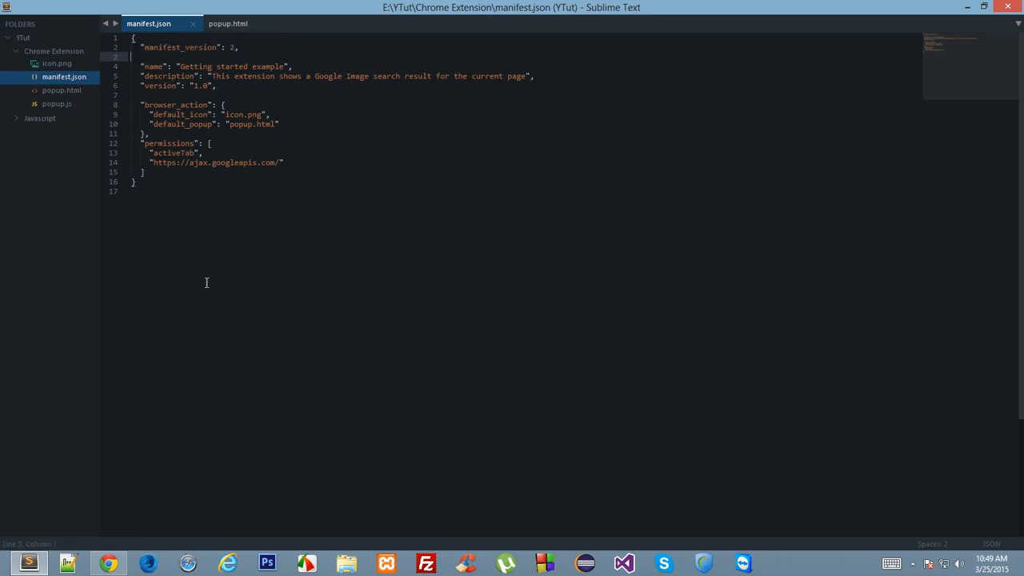
# - Glance back at manifest.json in the editor and return to the Manifest File Format documentation in Chrome
pyautogui.click(109, 563)
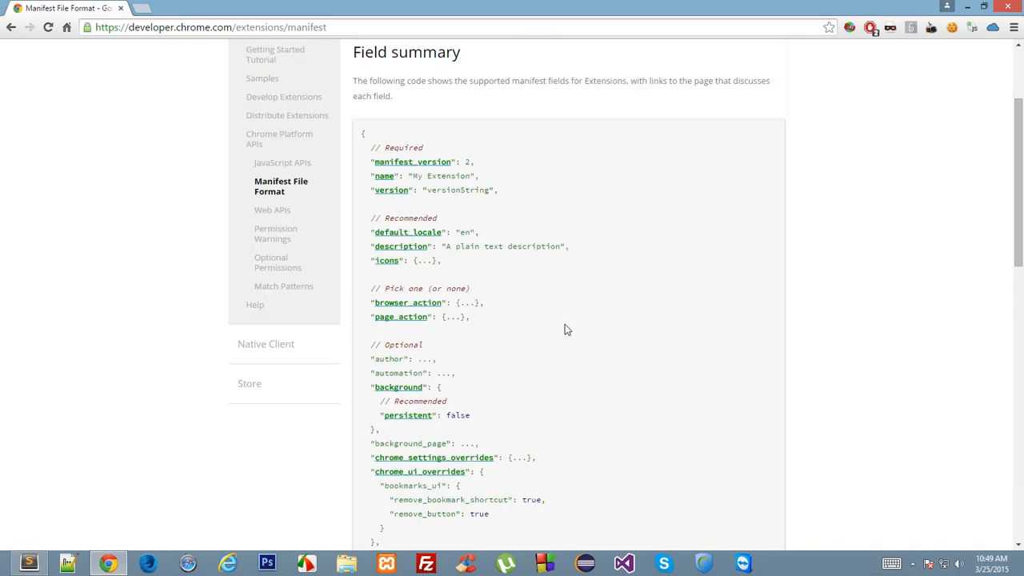
pyautogui.click(29, 563)
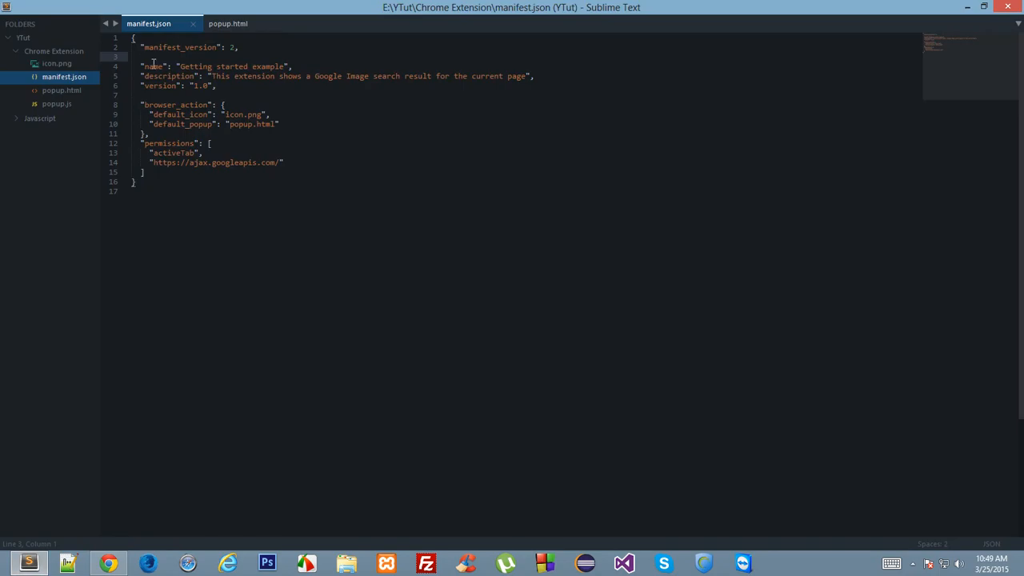
pyautogui.click(291, 68)
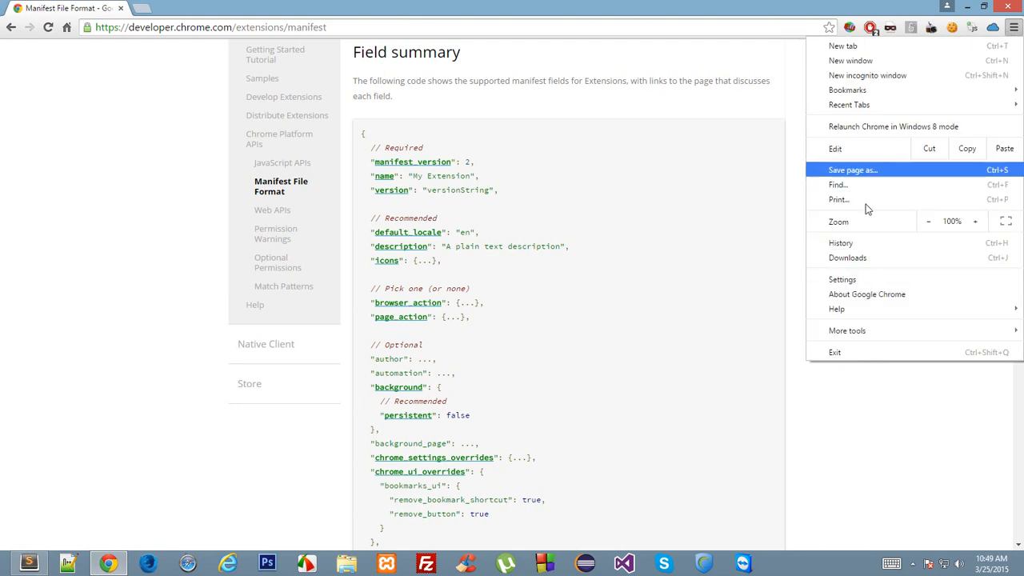
pyautogui.click(842, 278)
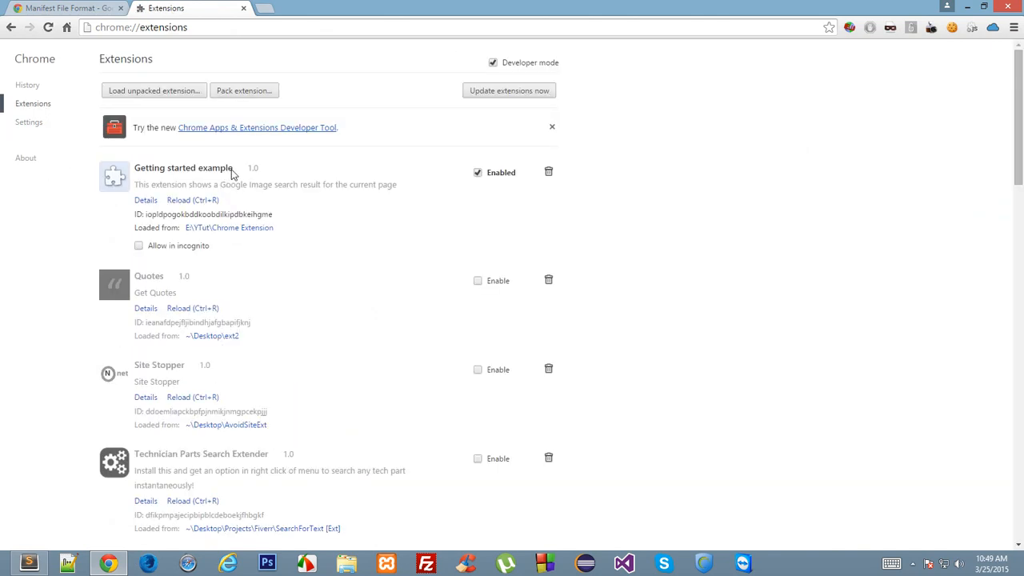
pyautogui.doubleClick(182, 168)
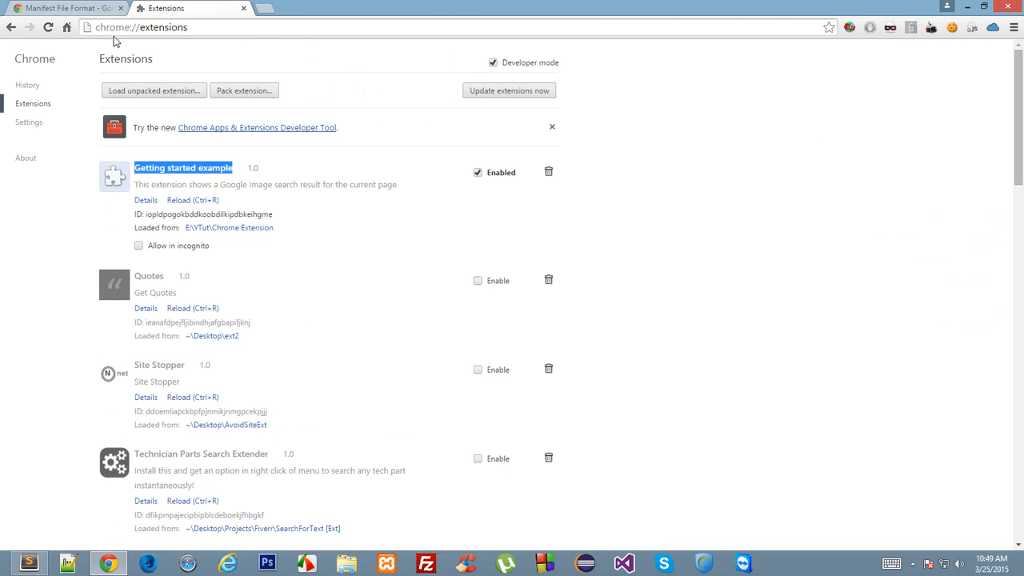
pyautogui.click(29, 563)
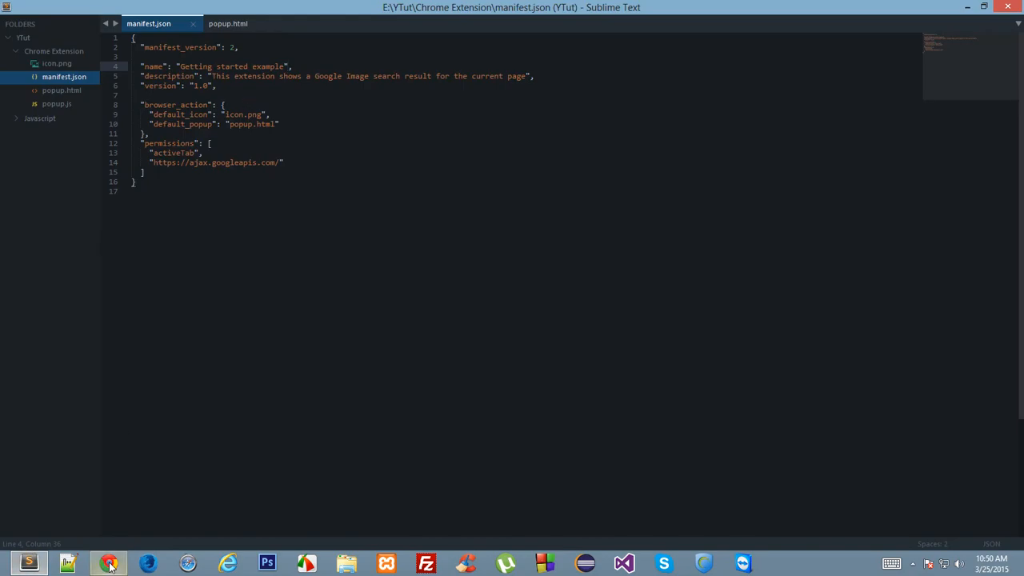
pyautogui.click(109, 563)
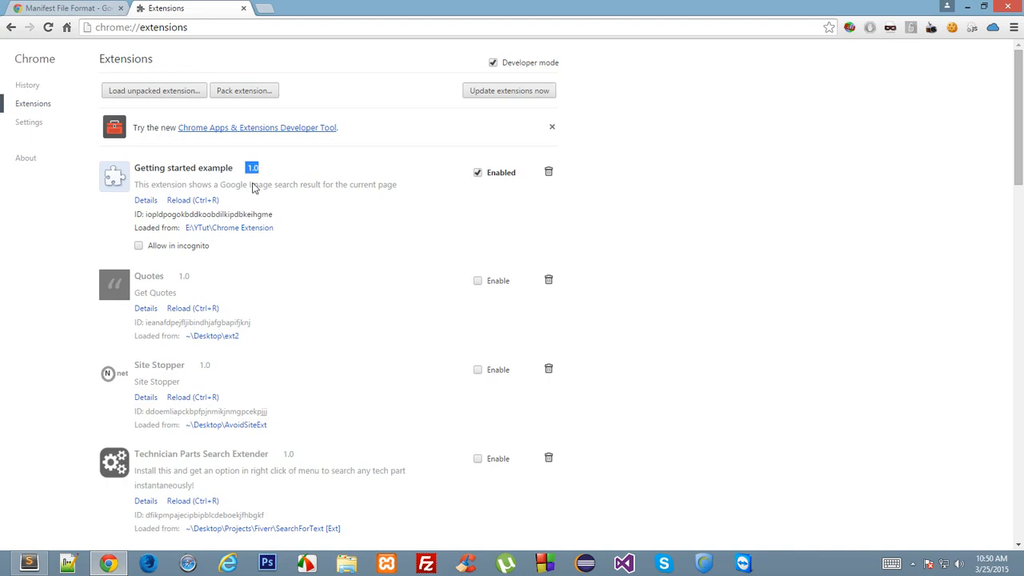
pyautogui.click(28, 563)
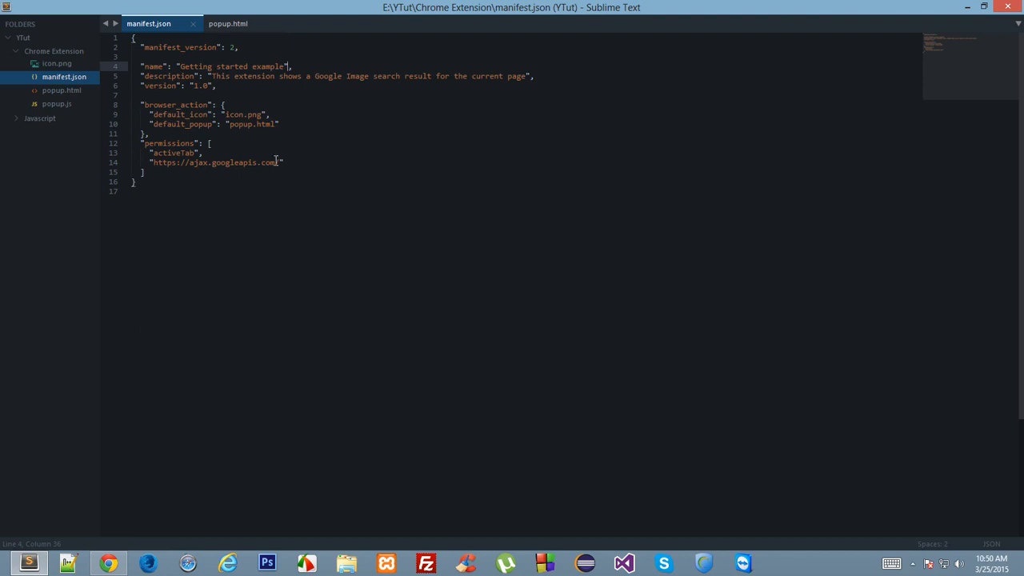
pyautogui.doubleClick(174, 104)
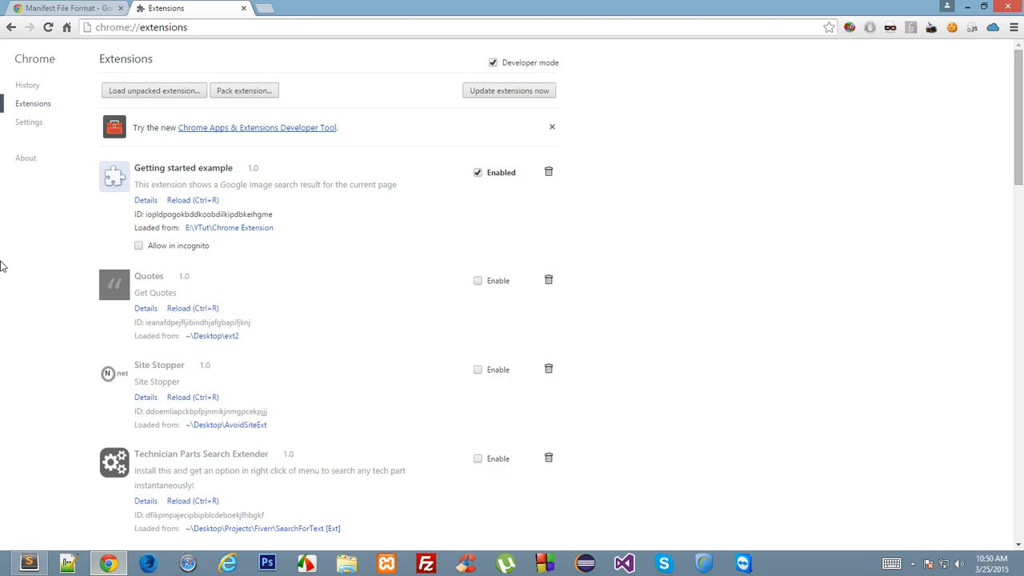
pyautogui.click(29, 563)
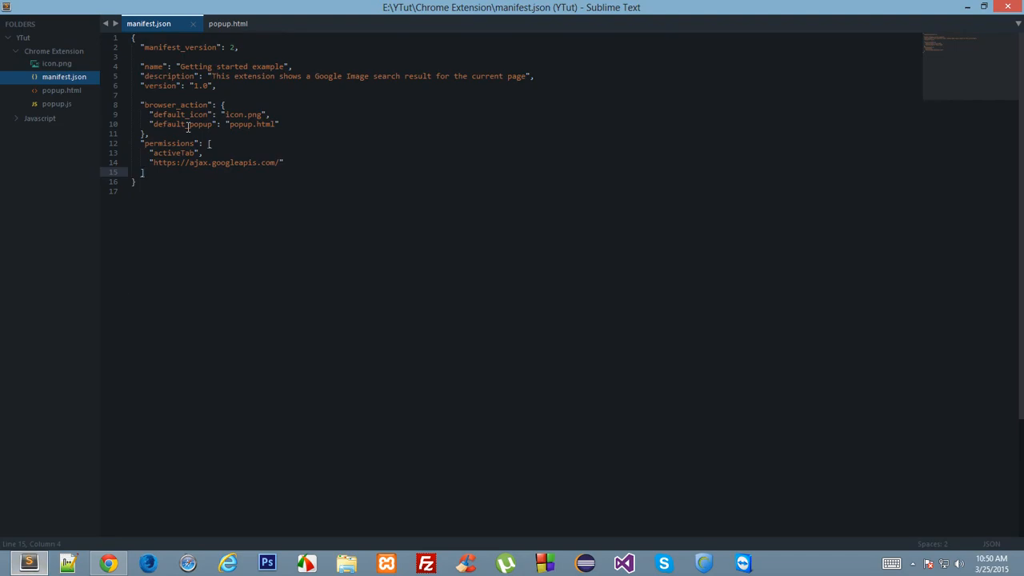
pyautogui.click(210, 124)
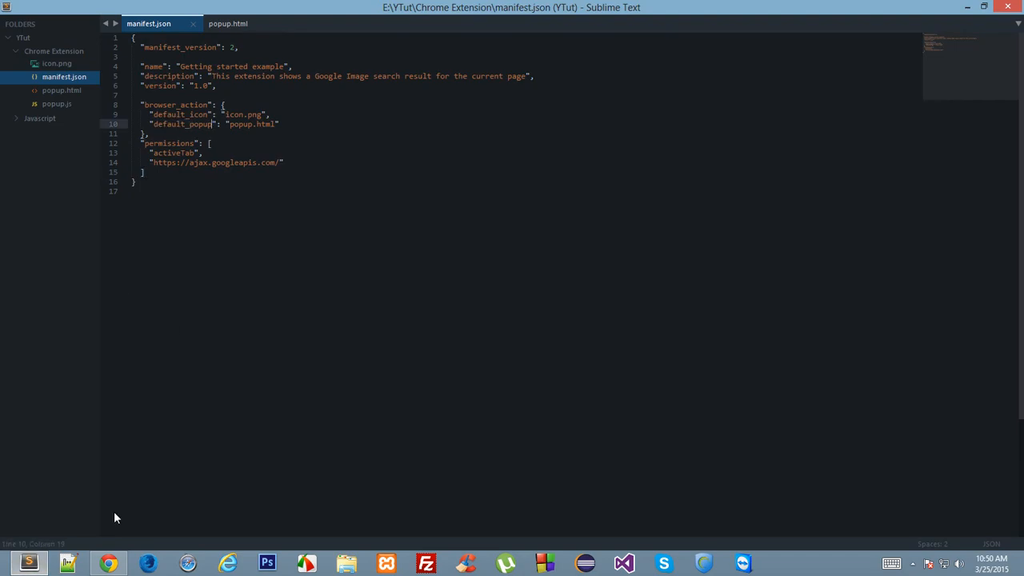
pyautogui.click(108, 563)
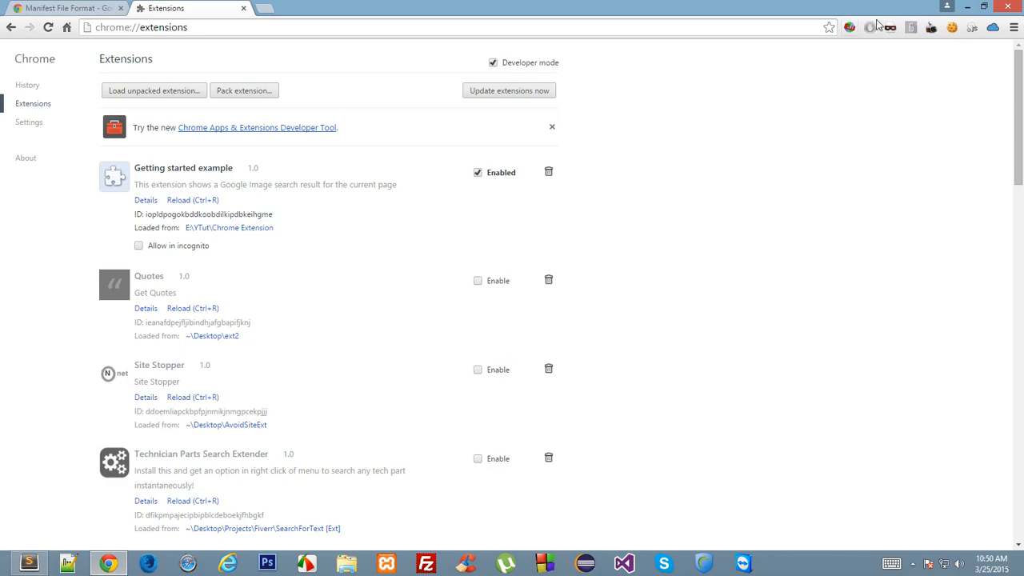
pyautogui.click(29, 563)
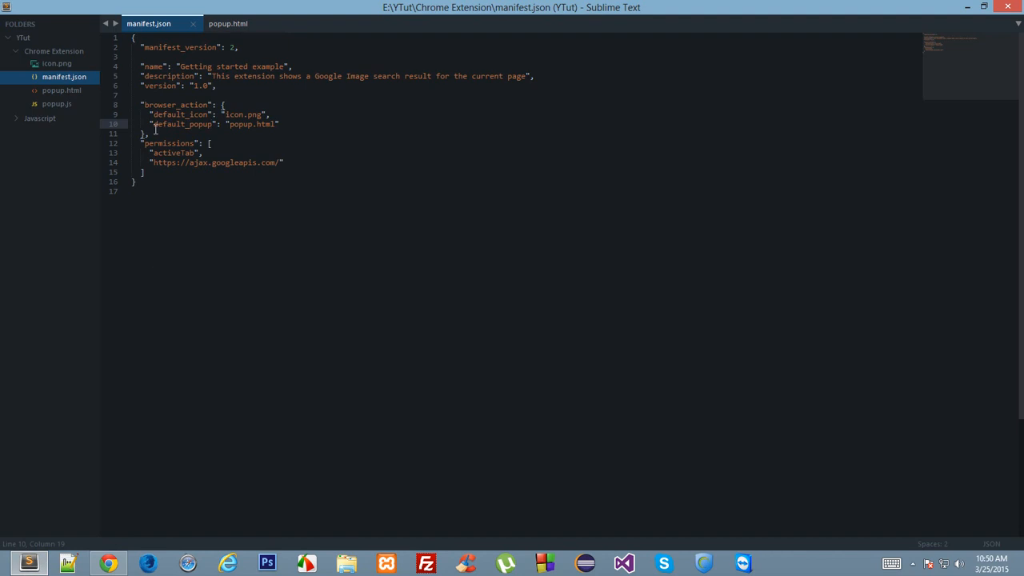
pyautogui.moveTo(227, 125)
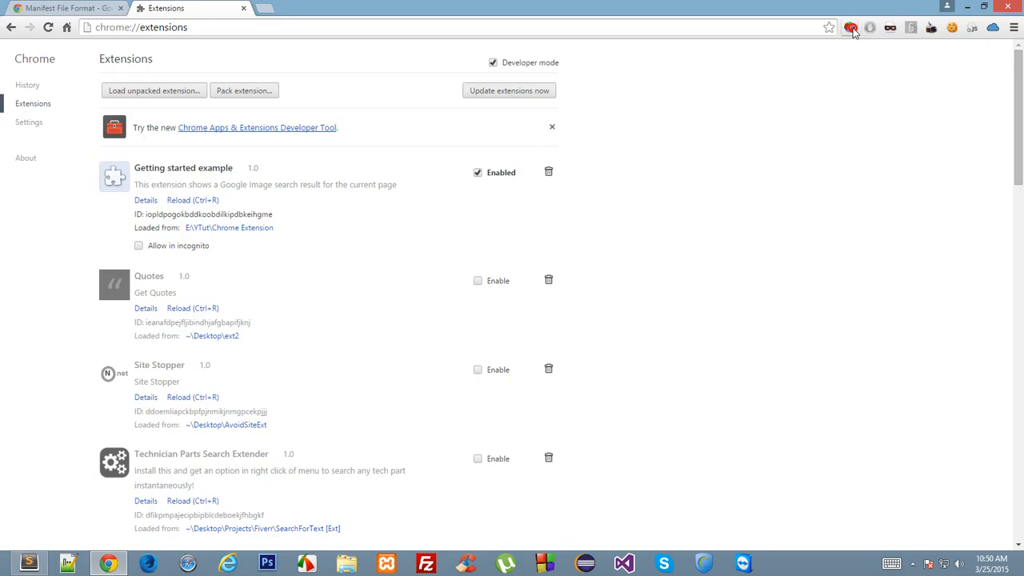
pyautogui.click(850, 27)
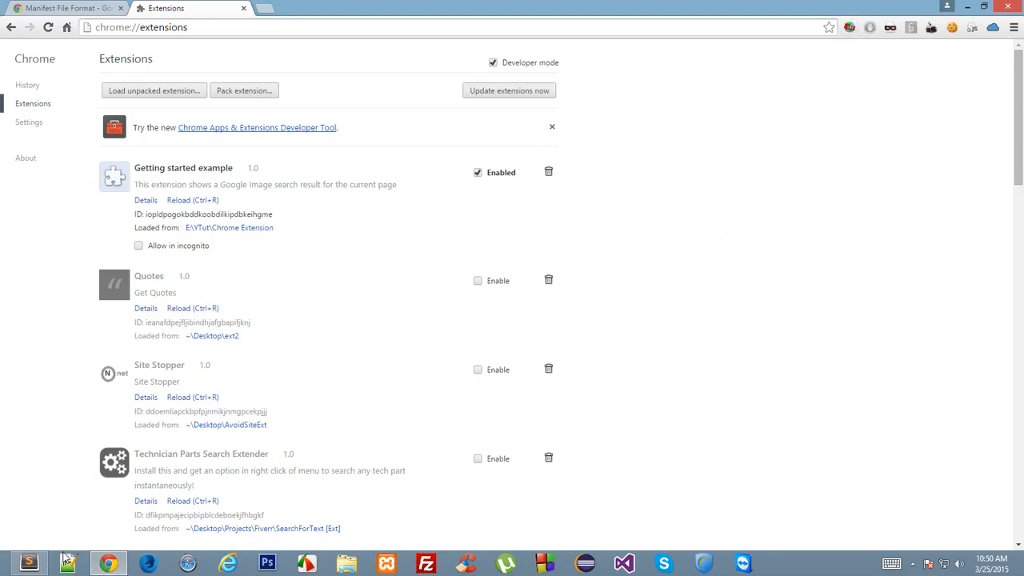
pyautogui.click(29, 563)
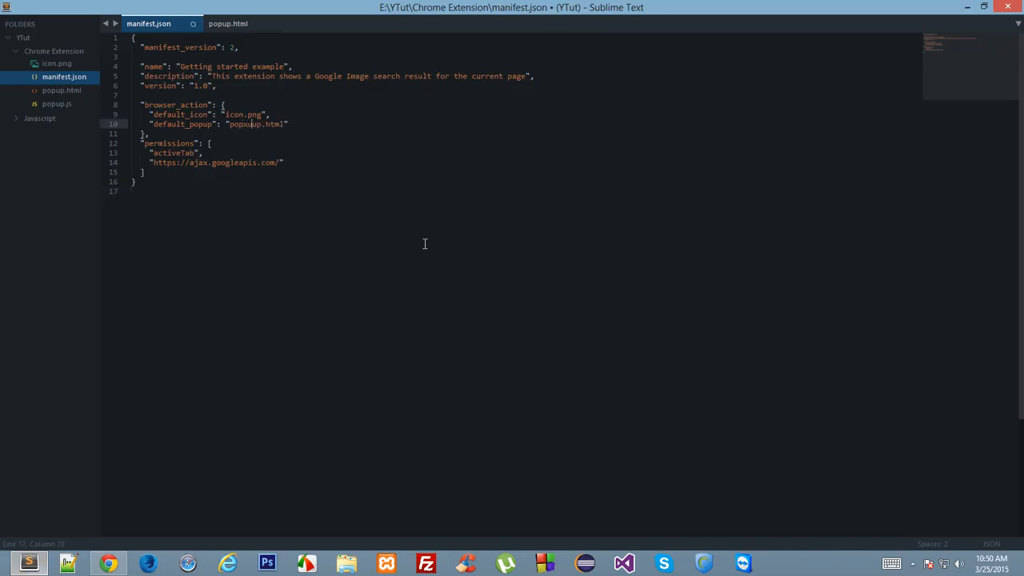
pyautogui.press('ctrl+s')
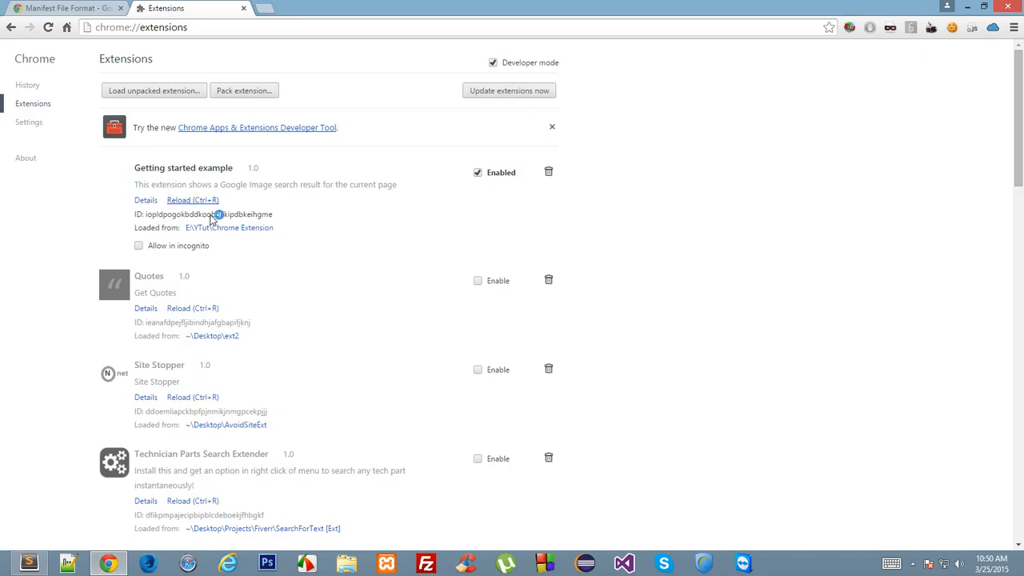
pyautogui.click(192, 200)
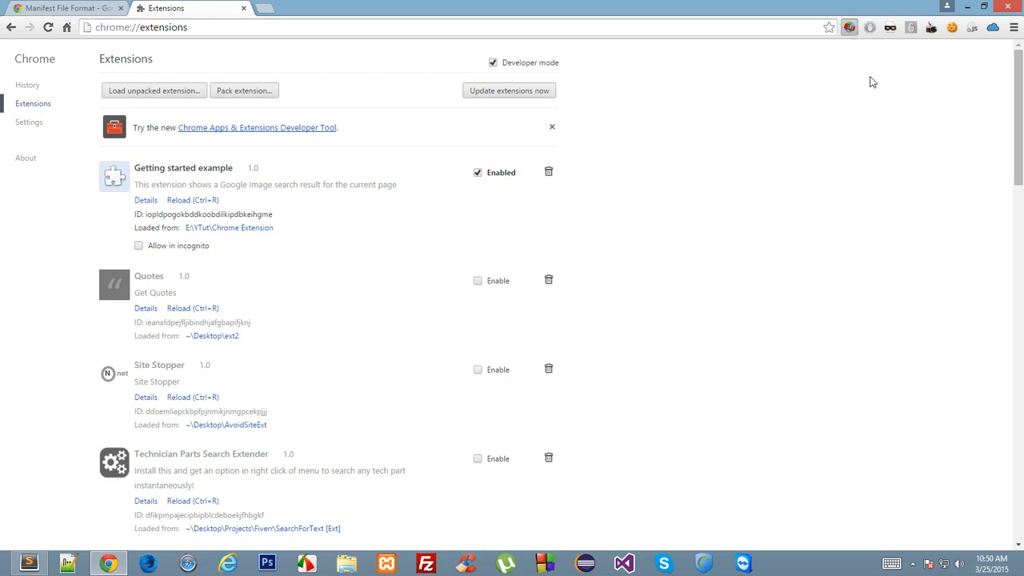
pyautogui.click(848, 27)
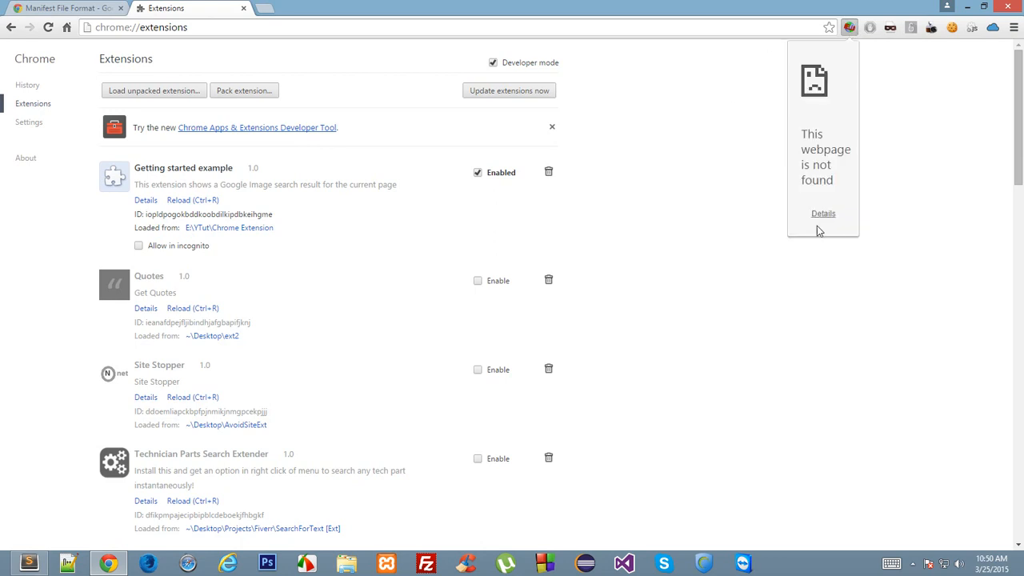
pyautogui.moveTo(843, 192)
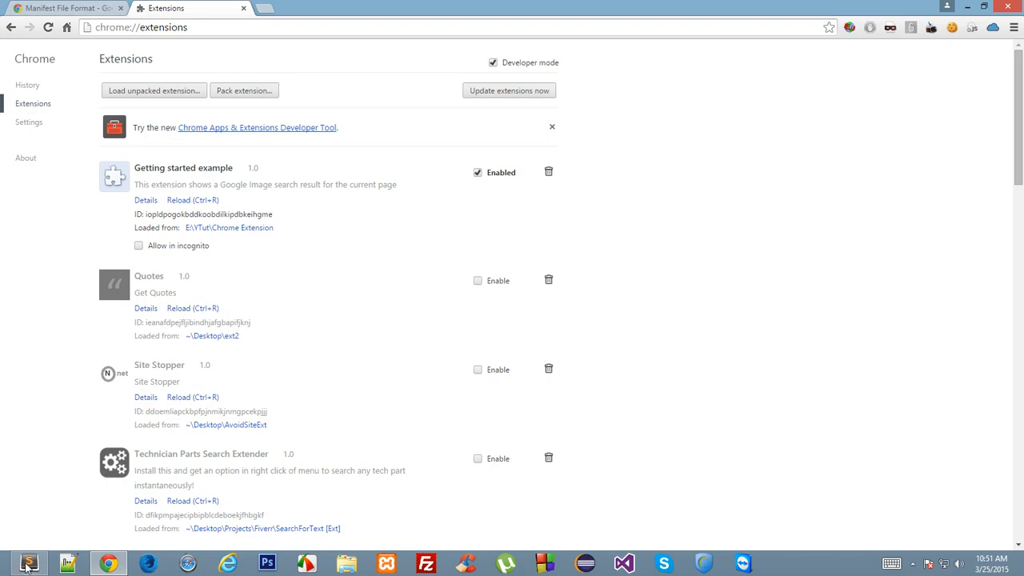
pyautogui.click(29, 563)
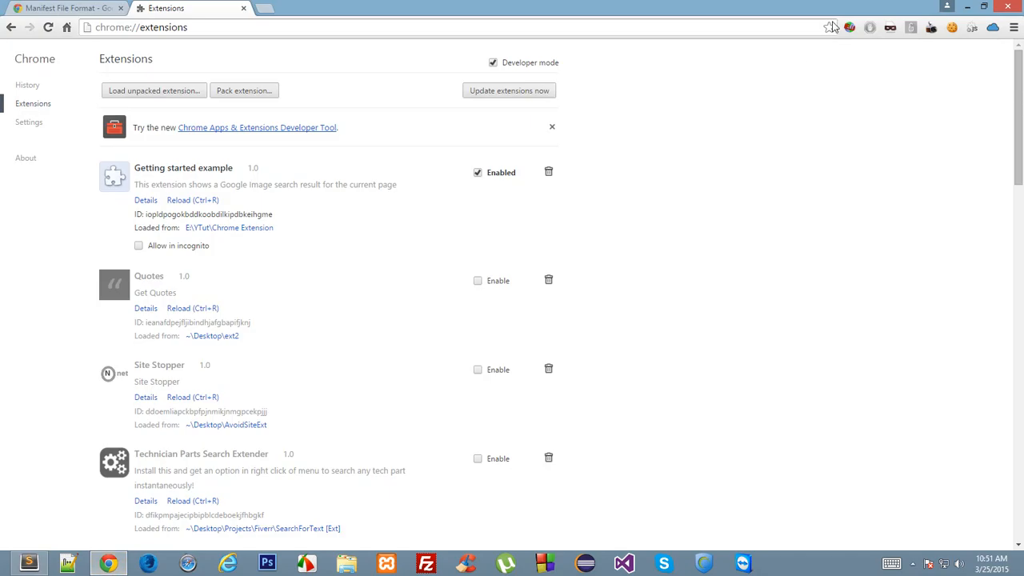
pyautogui.click(29, 563)
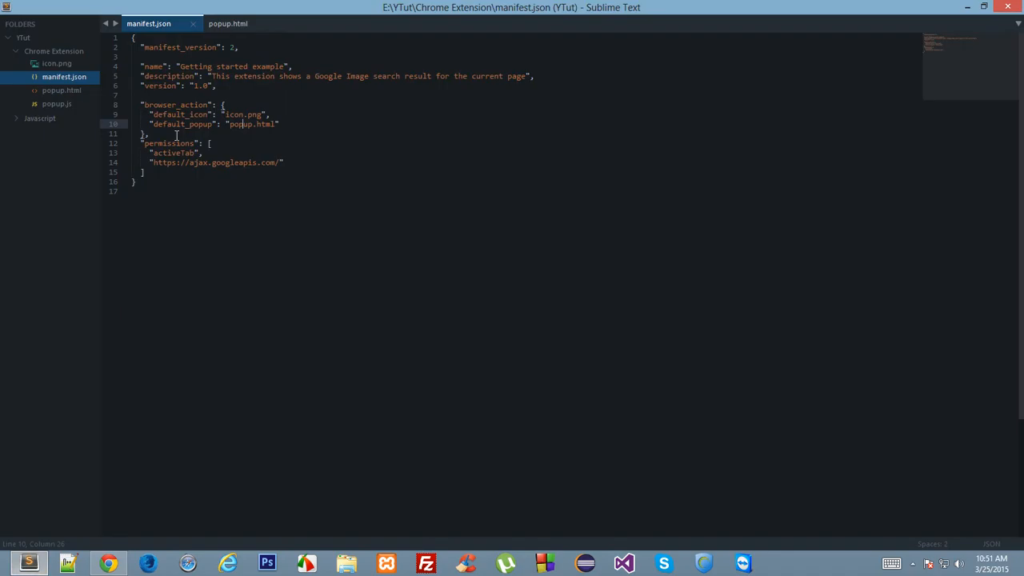
pyautogui.moveTo(242, 149)
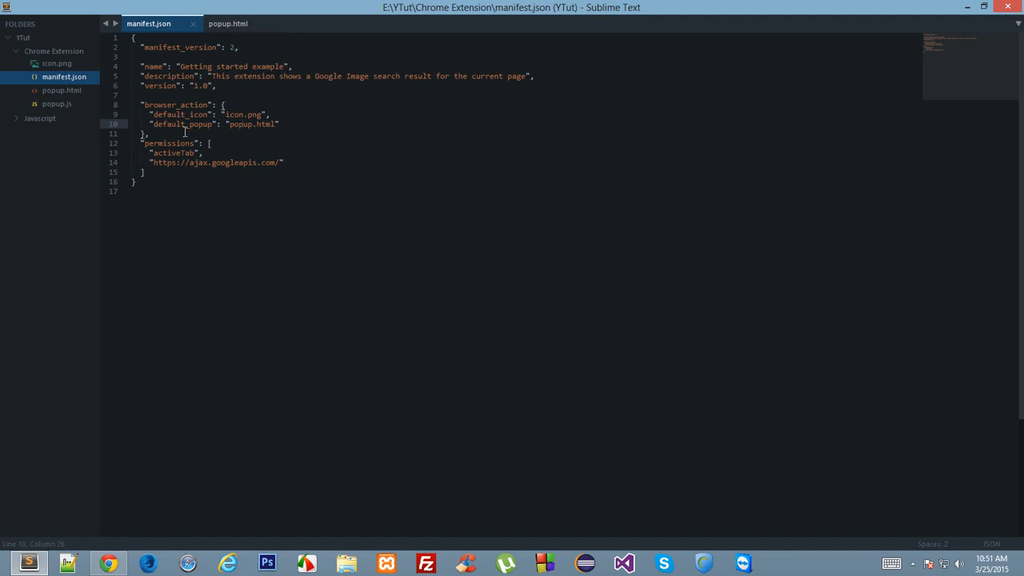
pyautogui.moveTo(193, 176)
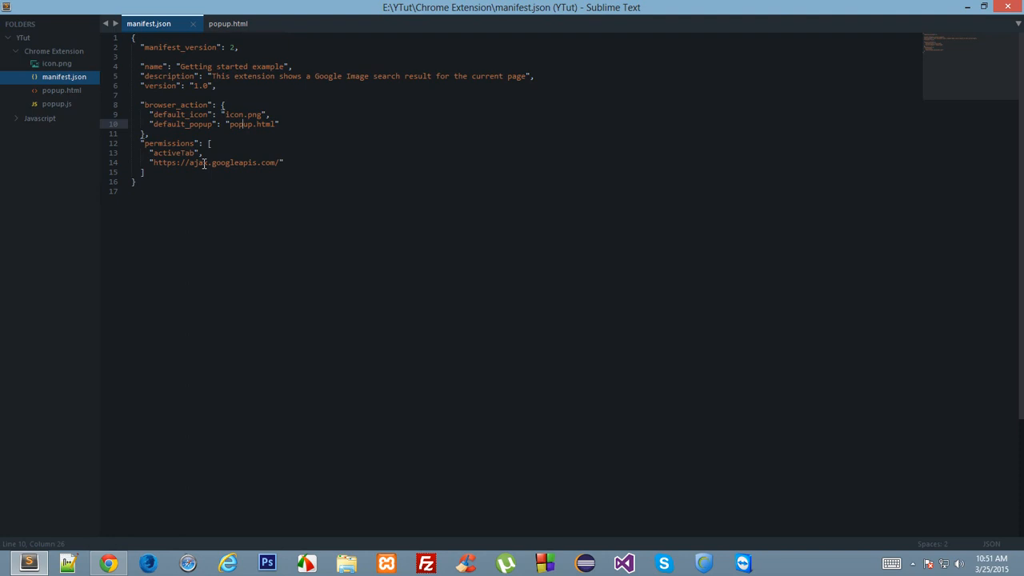
pyautogui.moveTo(160, 173)
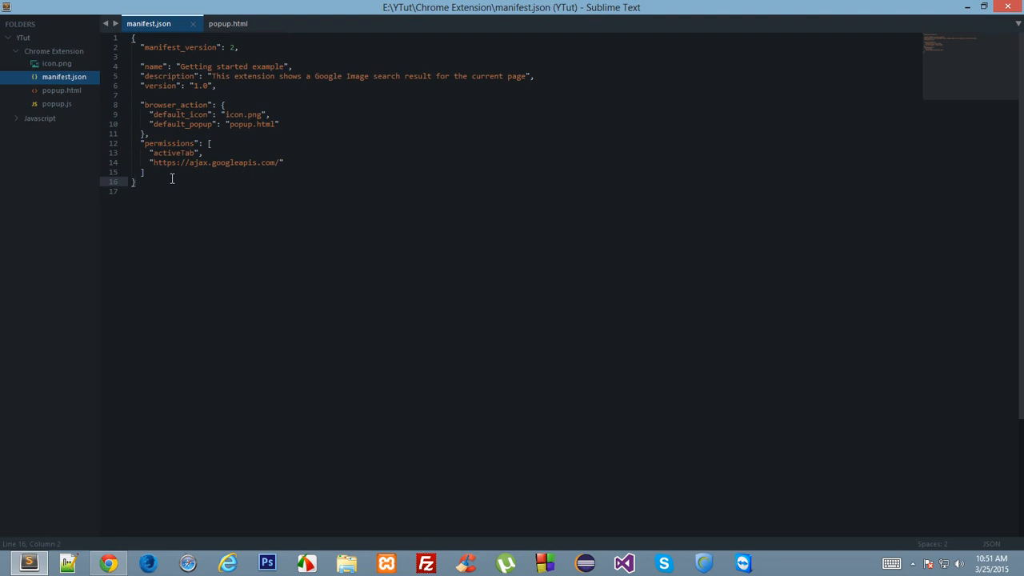
pyautogui.moveTo(143, 144); pyautogui.dragTo(288, 163)
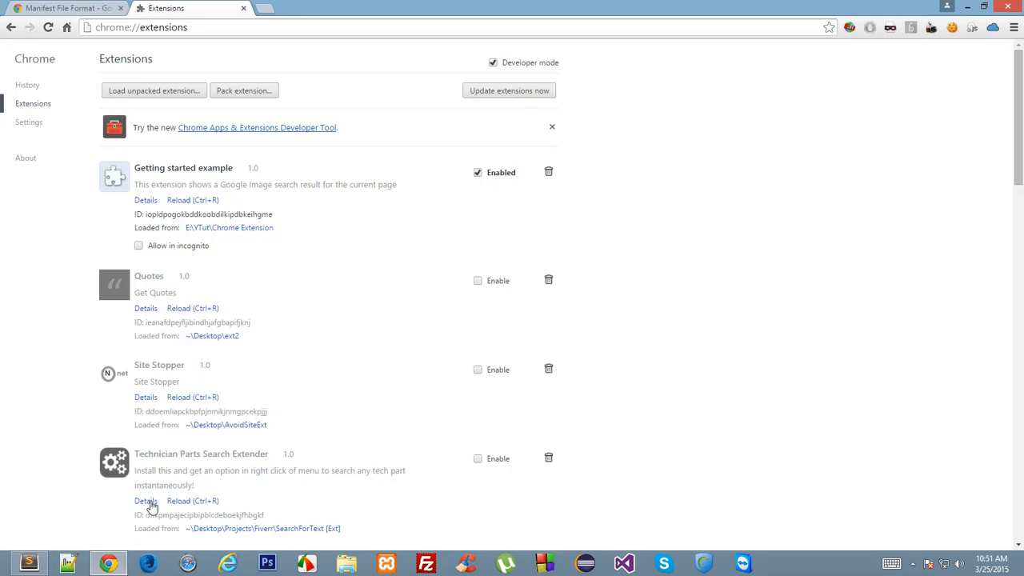
pyautogui.scroll(-3)
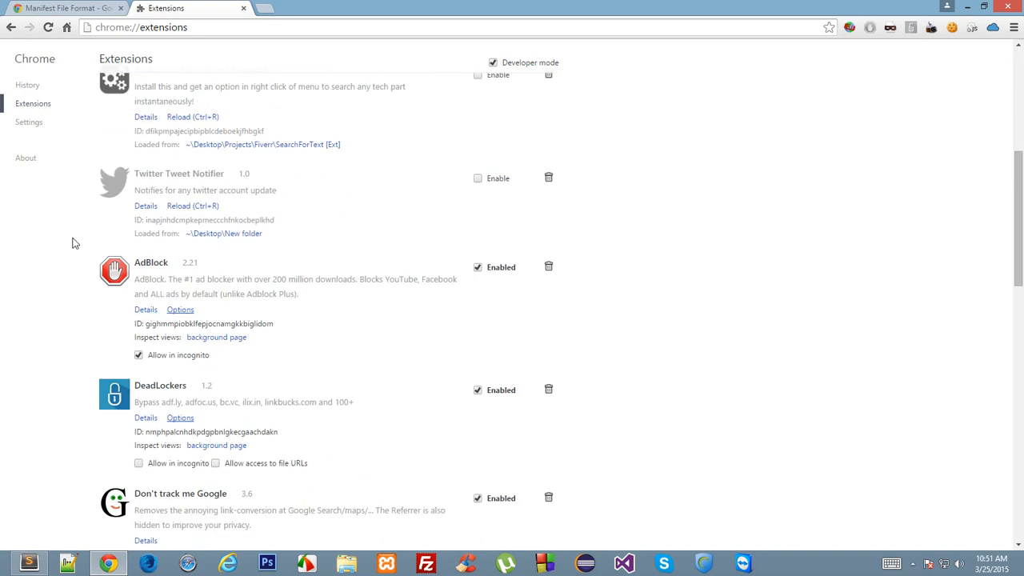
pyautogui.scroll(-3)
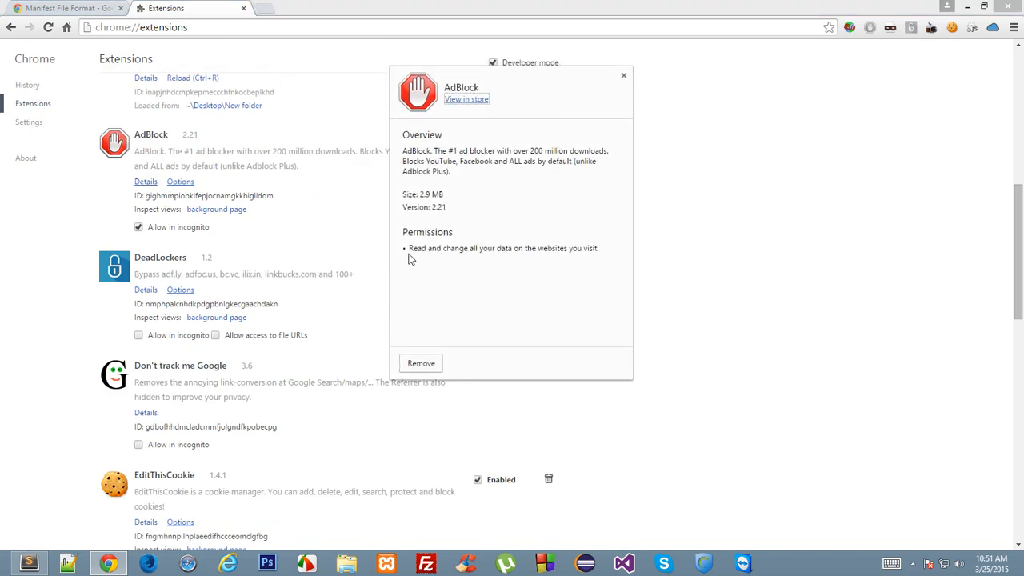
pyautogui.moveTo(590, 259)
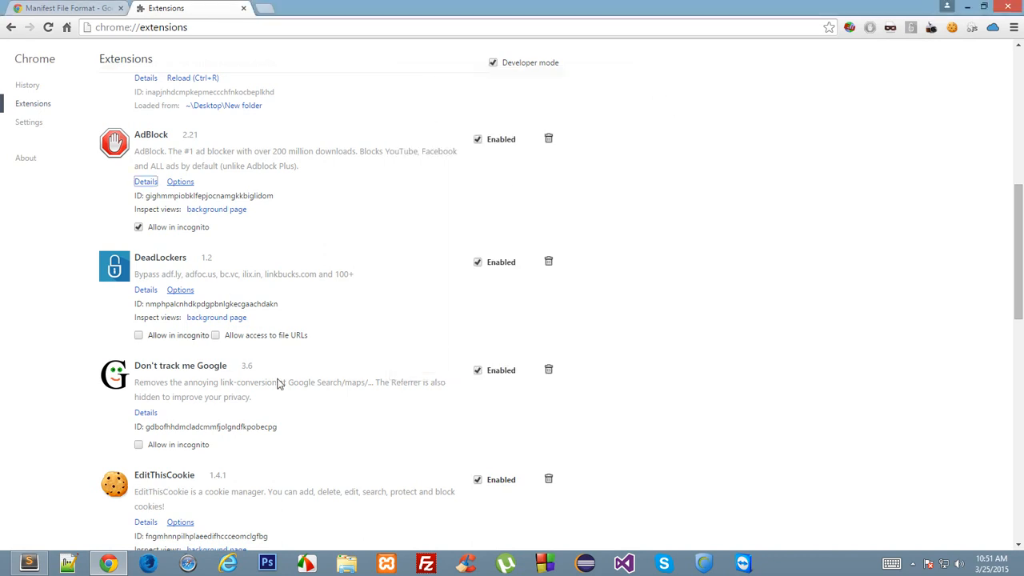
pyautogui.scroll(-3)
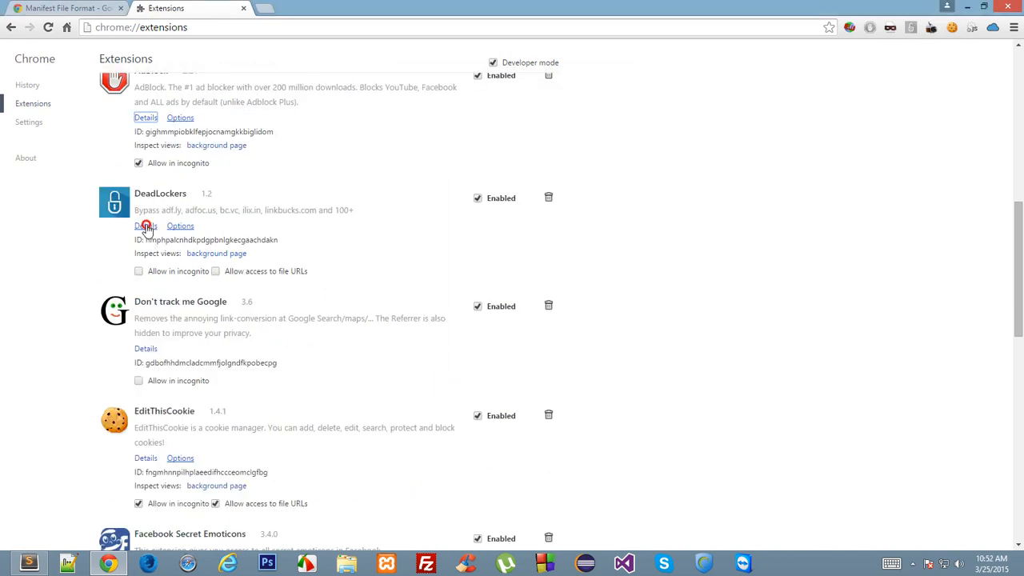
pyautogui.click(145, 226)
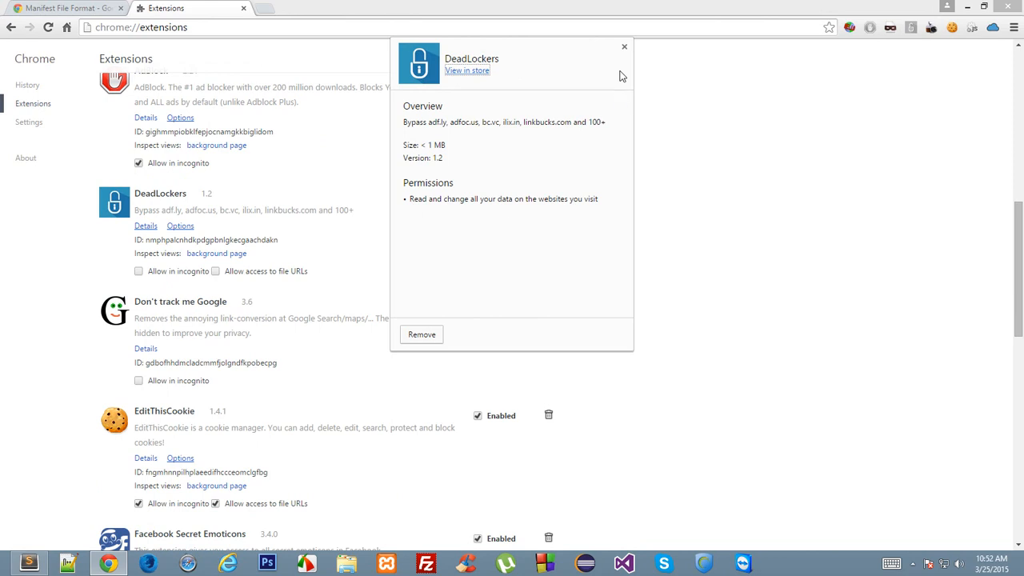
pyautogui.click(146, 349)
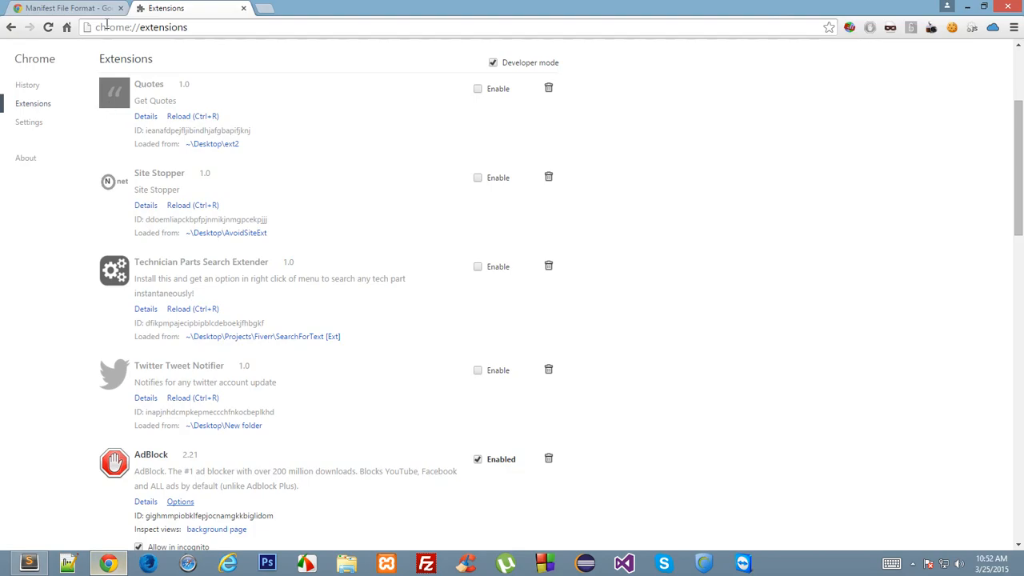
pyautogui.click(64, 8)
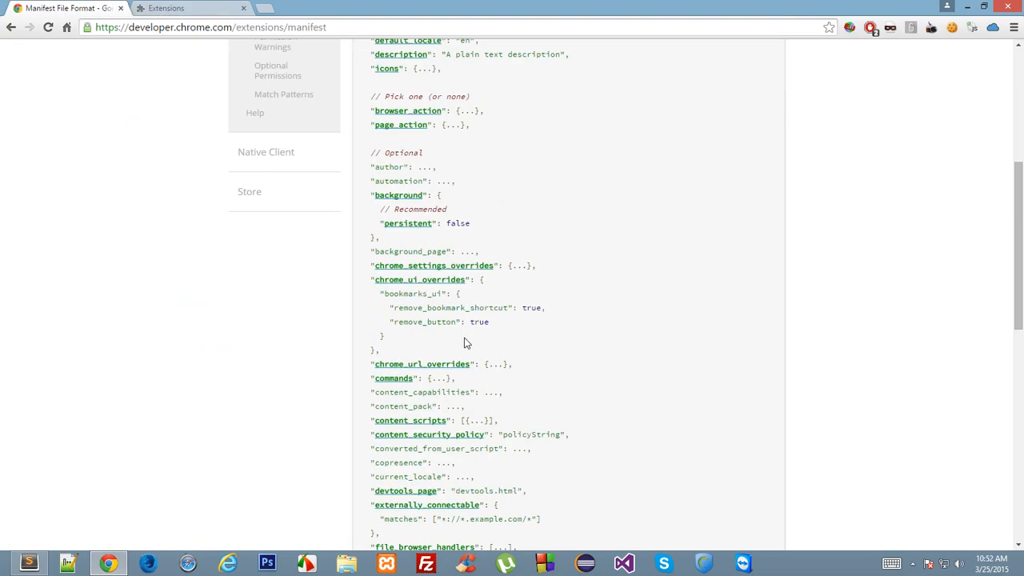
pyautogui.scroll(-3)
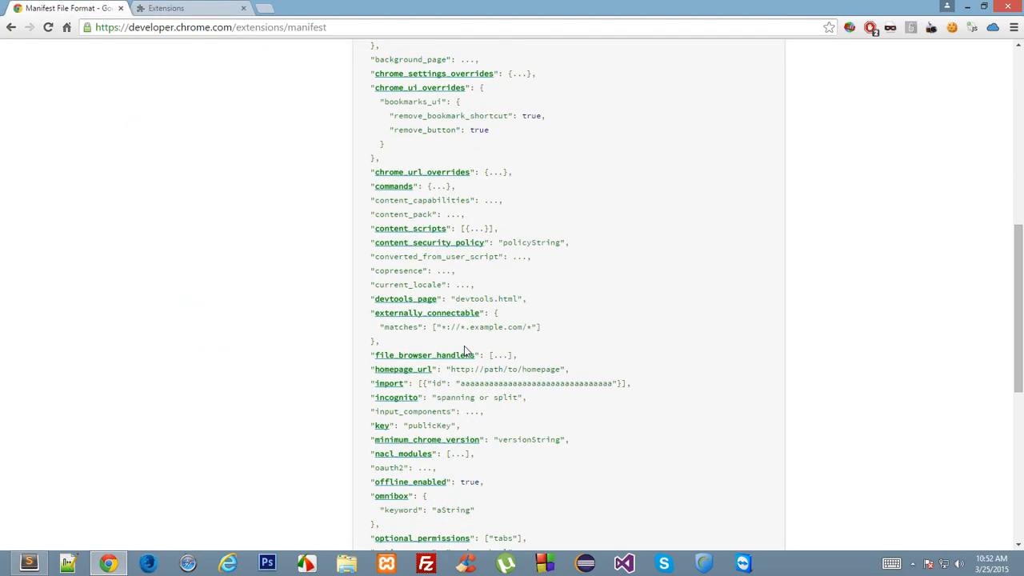
pyautogui.scroll(-3)
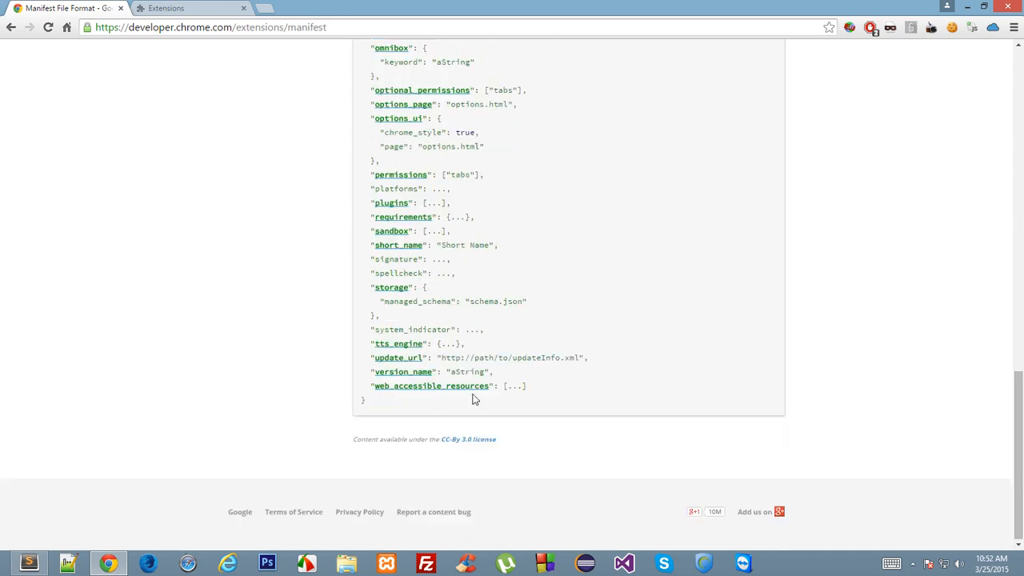
pyautogui.scroll(3)
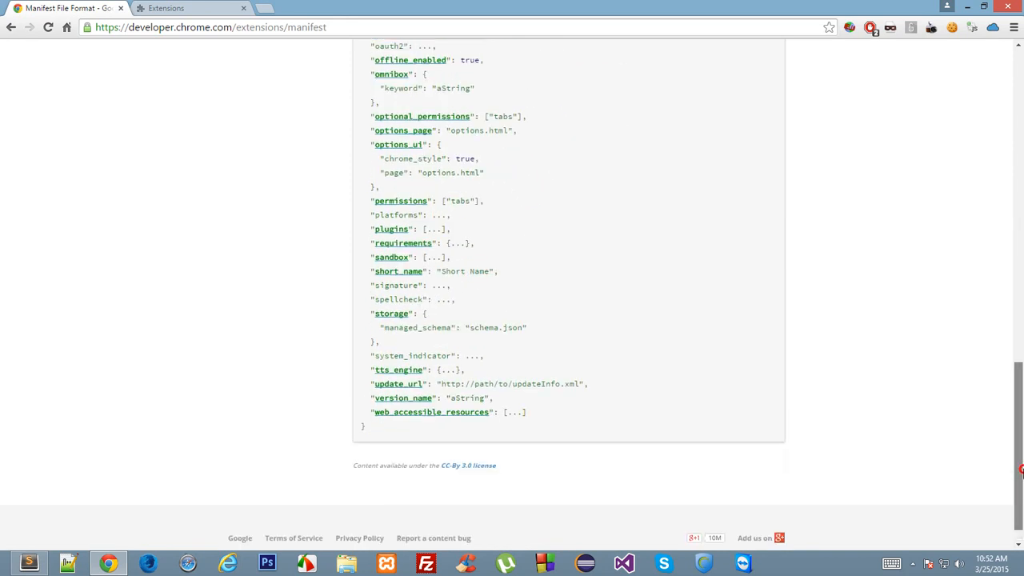
pyautogui.scroll(3)
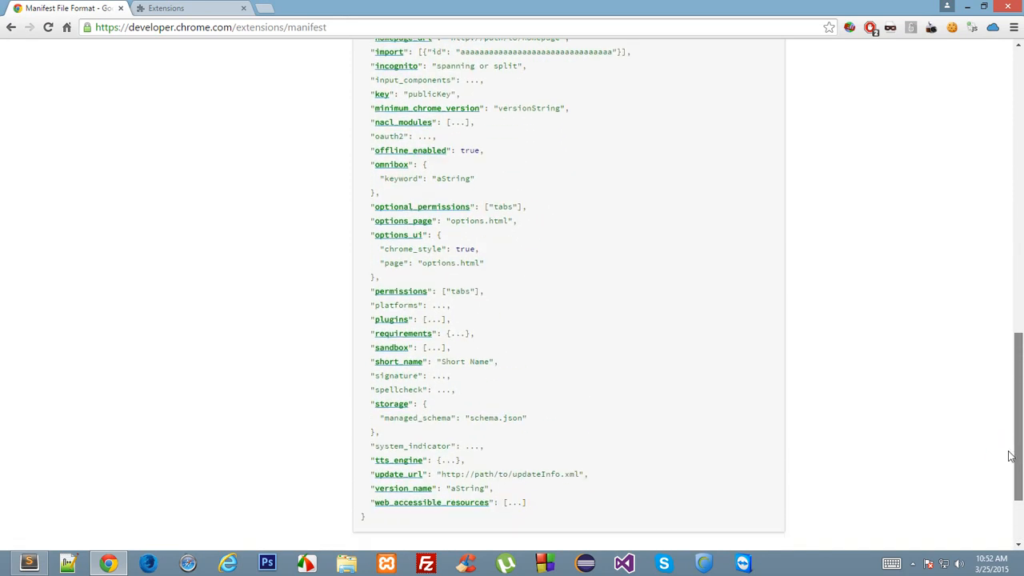
pyautogui.scroll(-3)
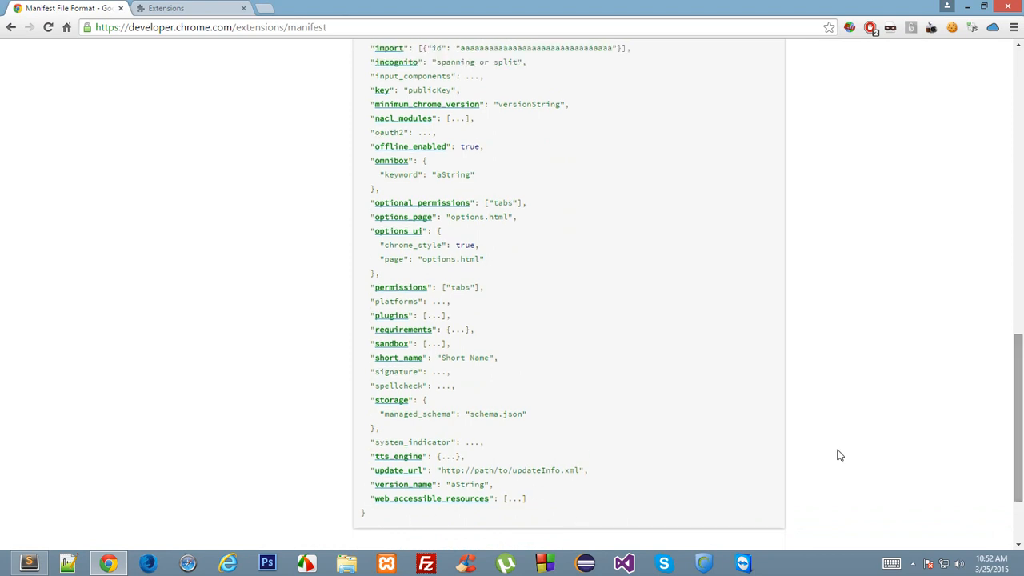
pyautogui.moveTo(538, 493)
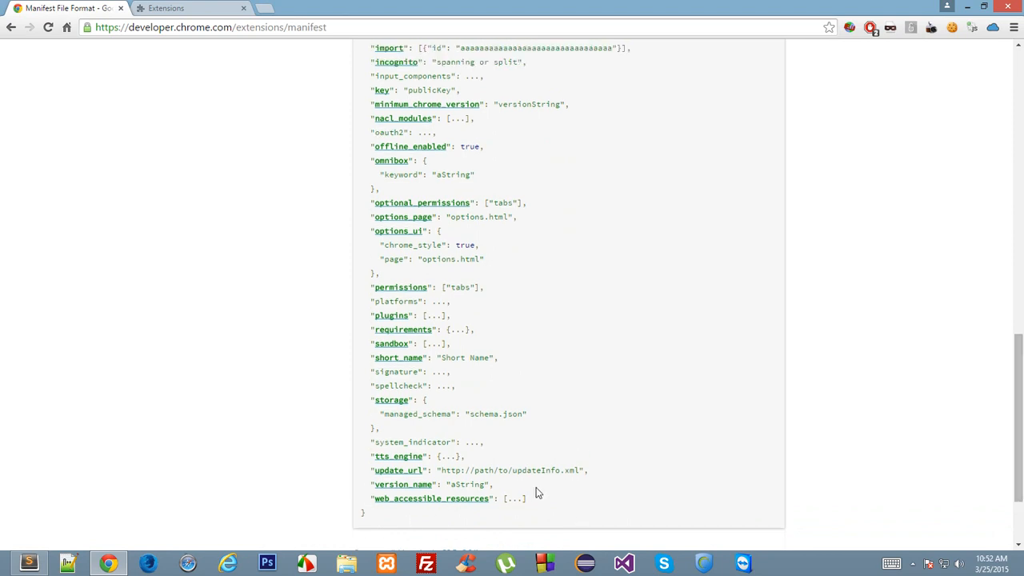
pyautogui.moveTo(491, 477)
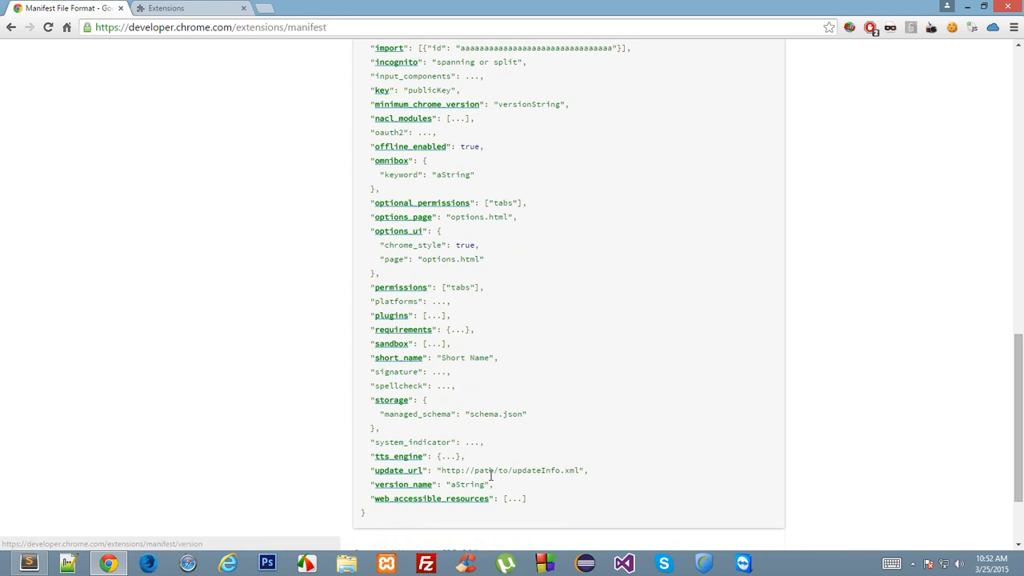
pyautogui.moveTo(392, 483)
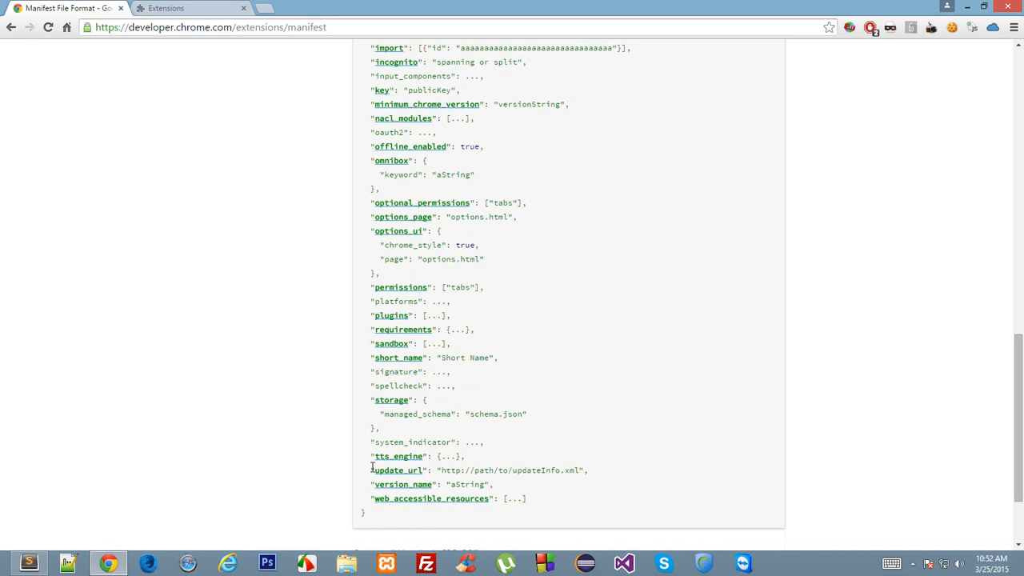
pyautogui.scroll(3)
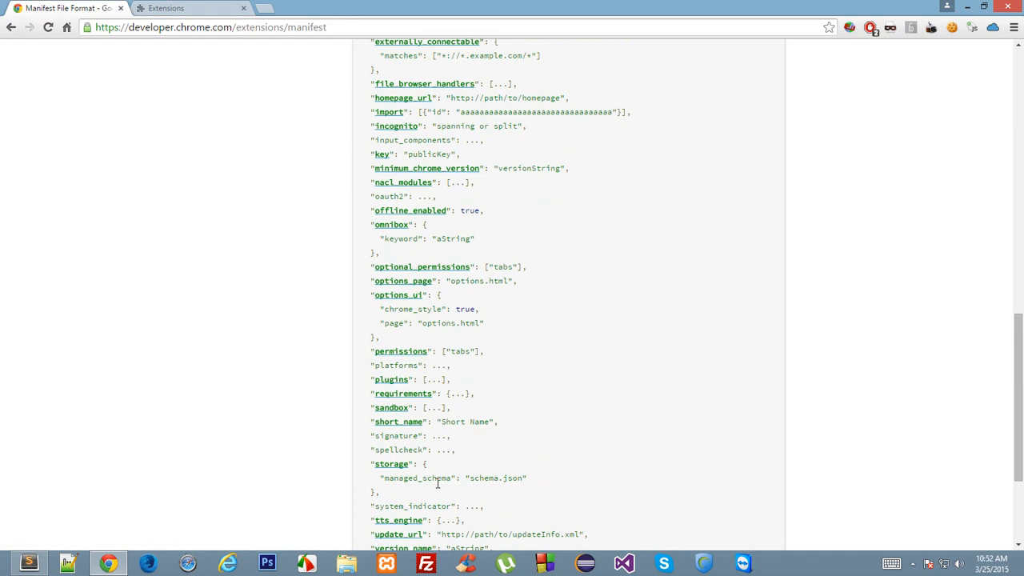
pyautogui.scroll(3)
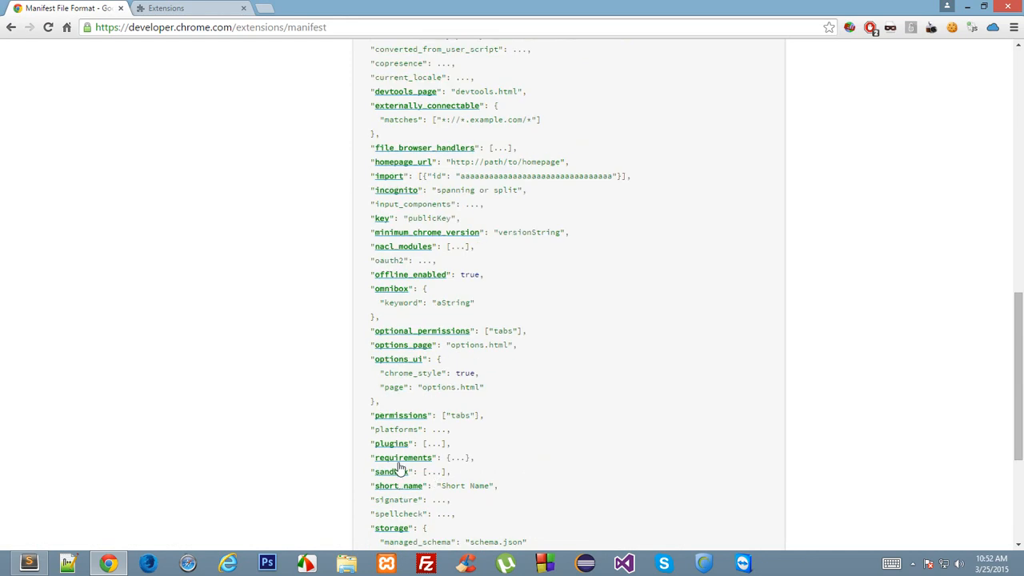
pyautogui.scroll(3)
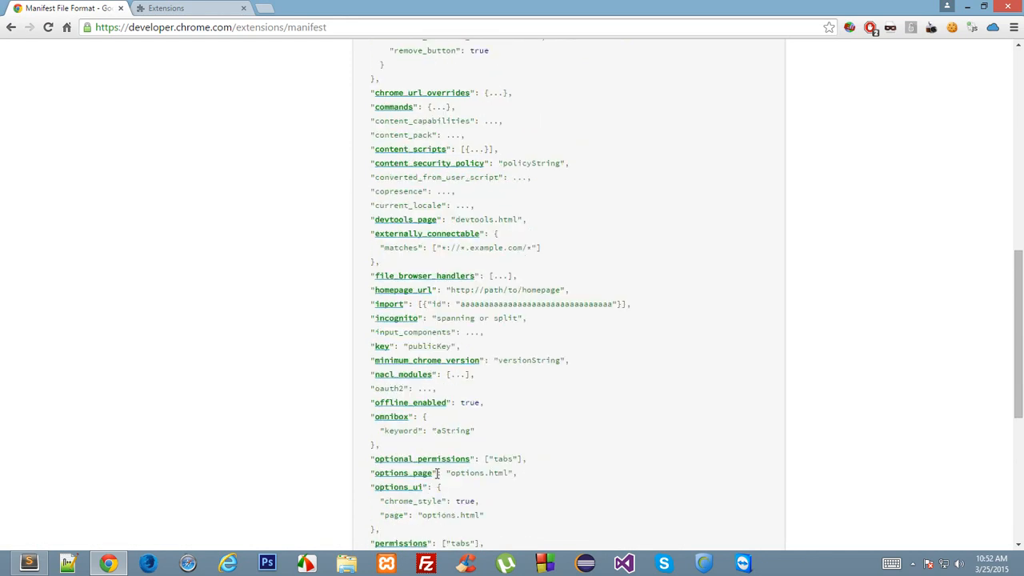
pyautogui.scroll(3)
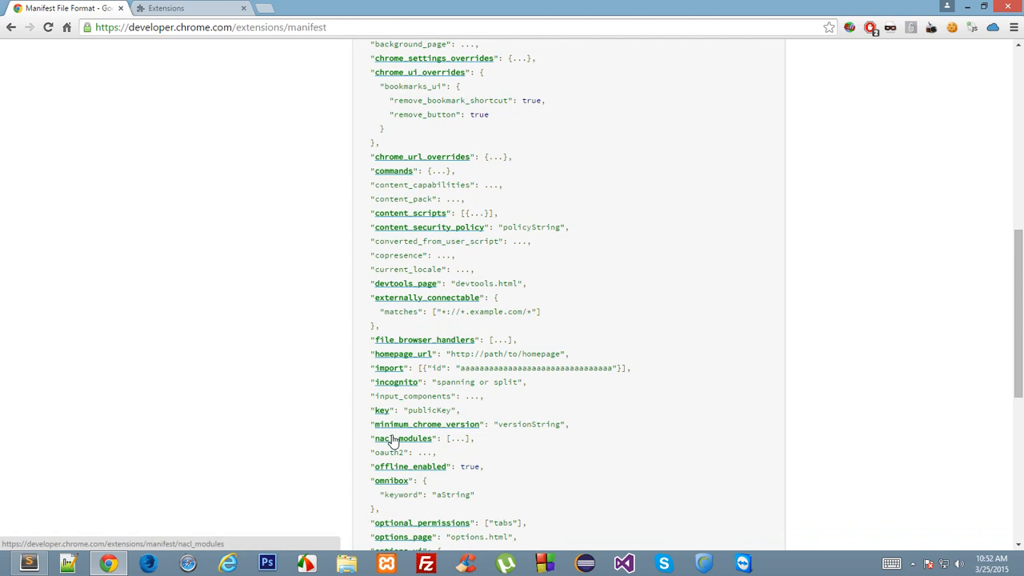
pyautogui.scroll(3)
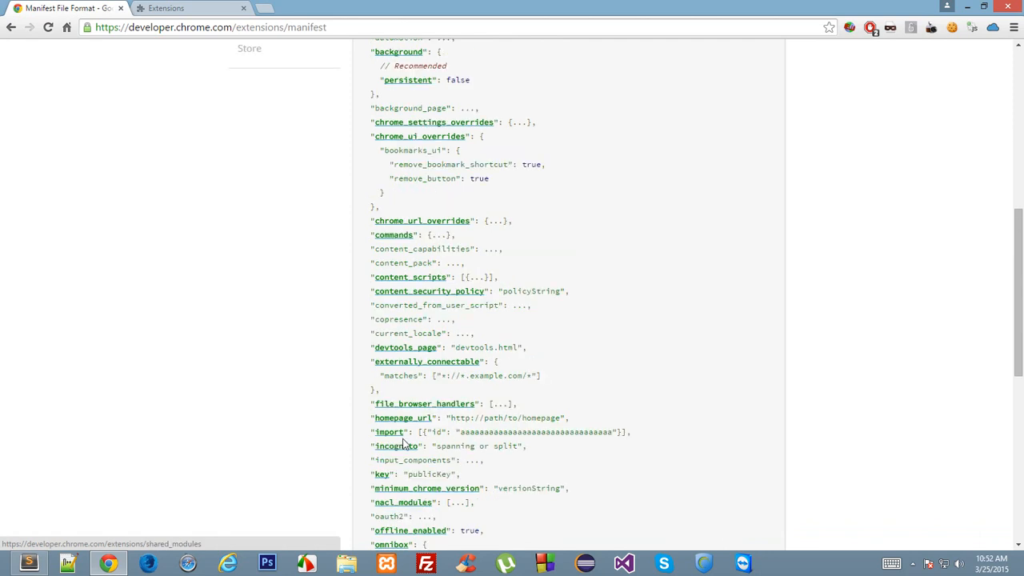
pyautogui.scroll(3)
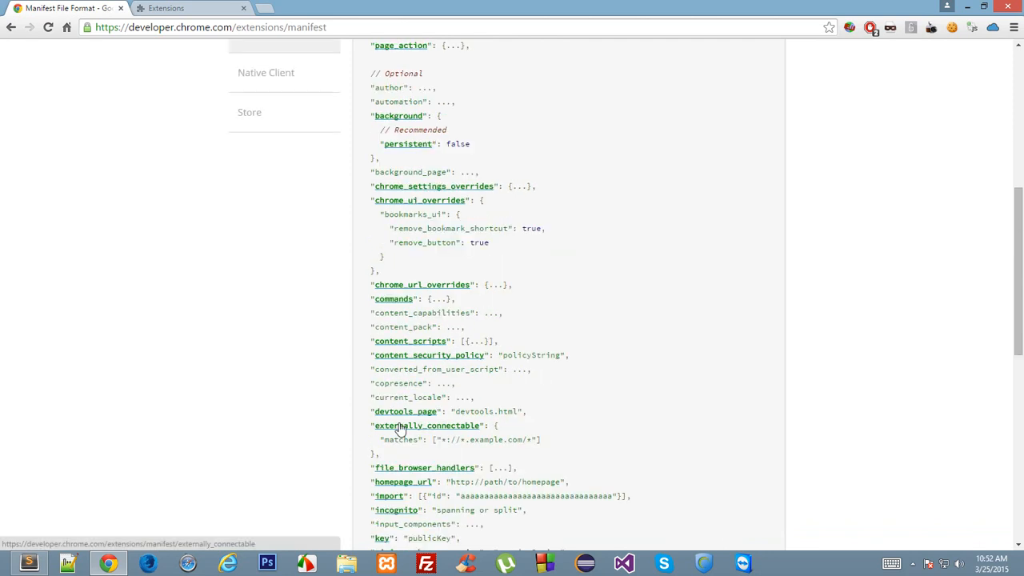
pyautogui.scroll(3)
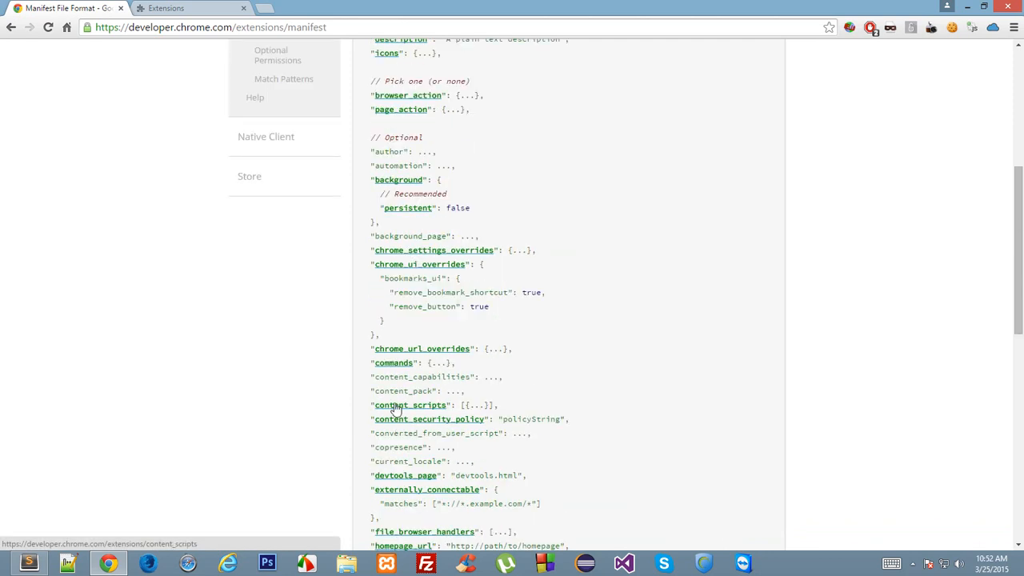
pyautogui.moveTo(414, 410)
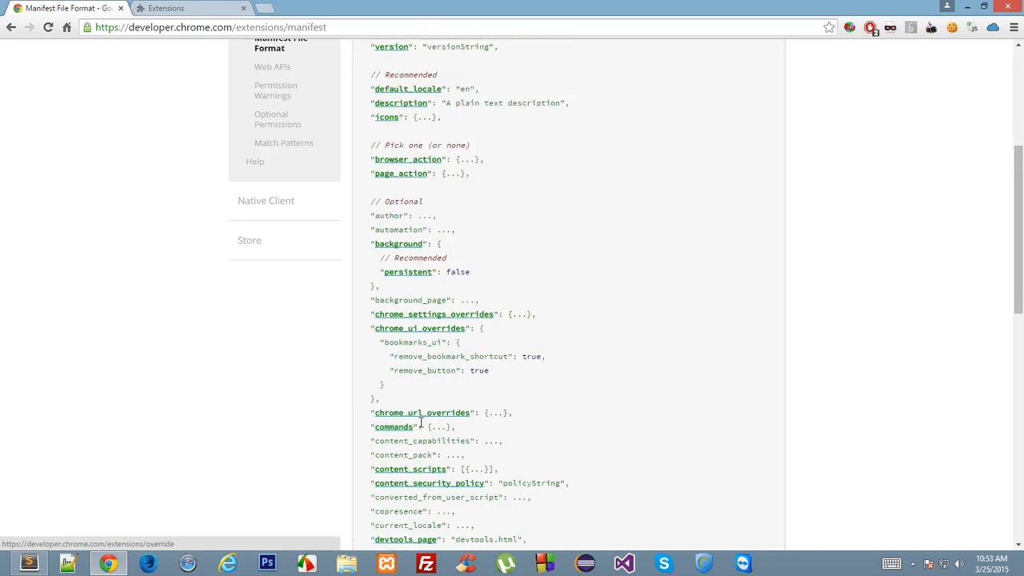
pyautogui.moveTo(483, 429)
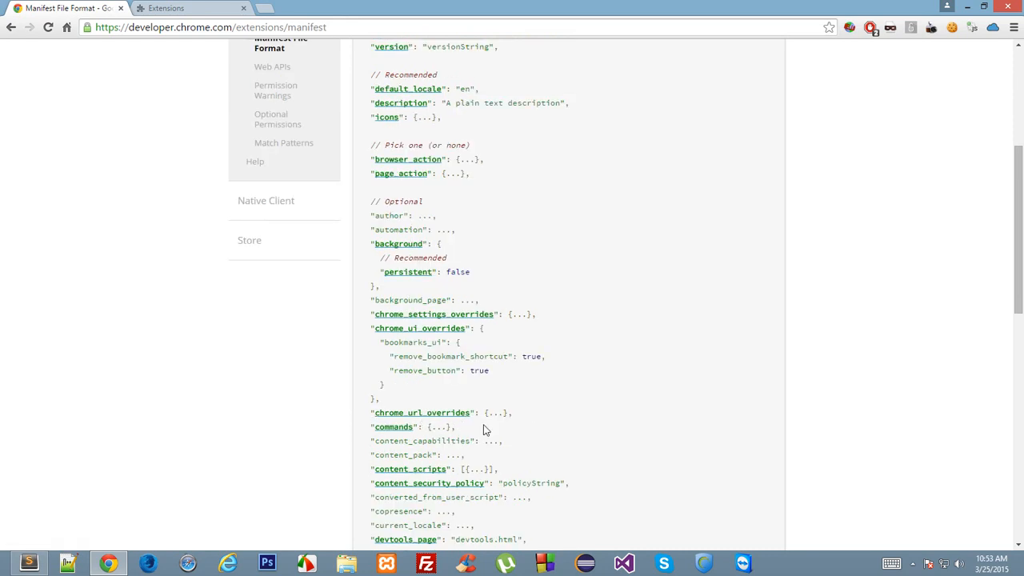
pyautogui.doubleClick(422, 413)
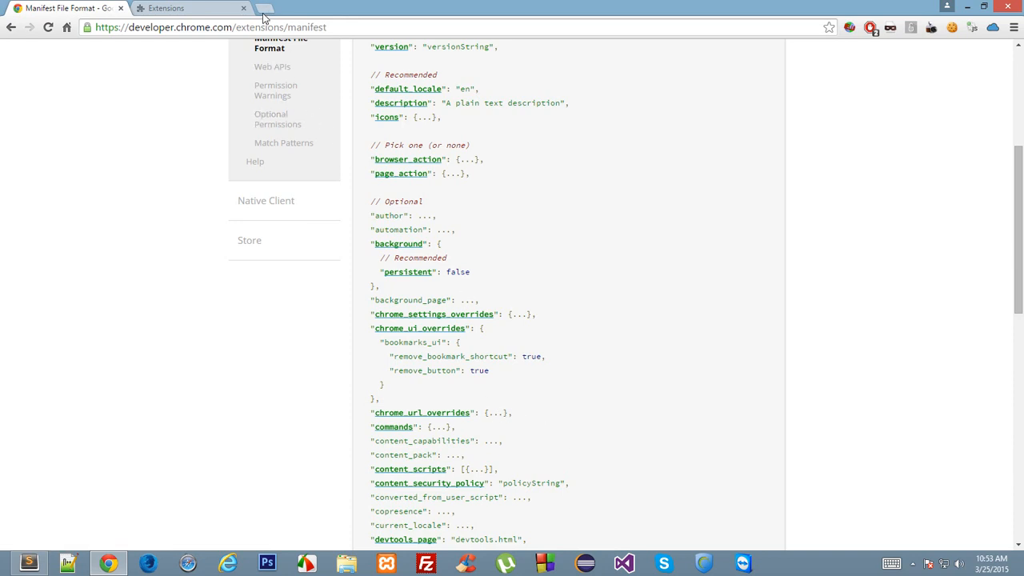
# - Go through Chrome Settings to the Extensions list and enable the Quotes extension
pyautogui.click(1012, 27)
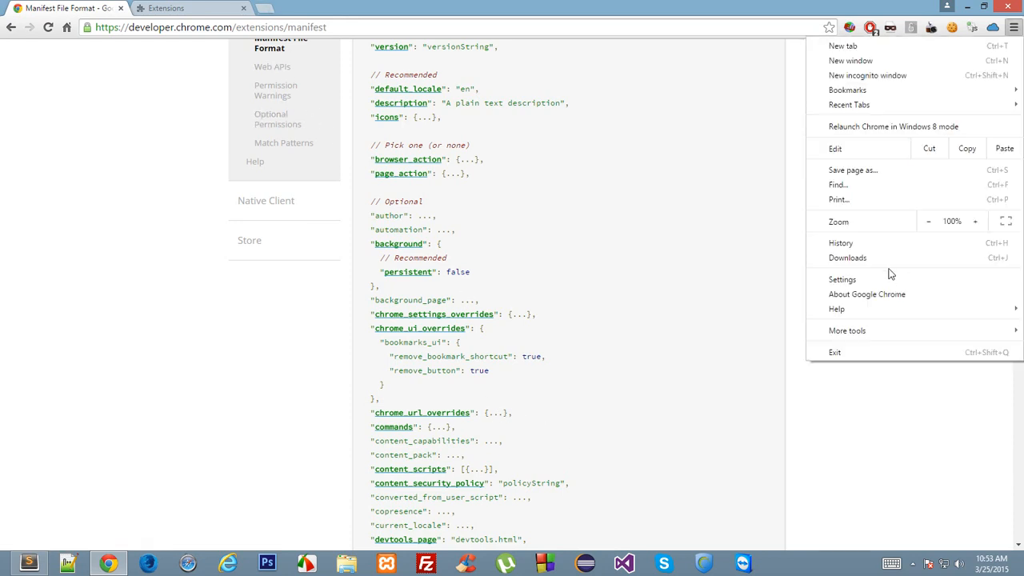
pyautogui.click(842, 278)
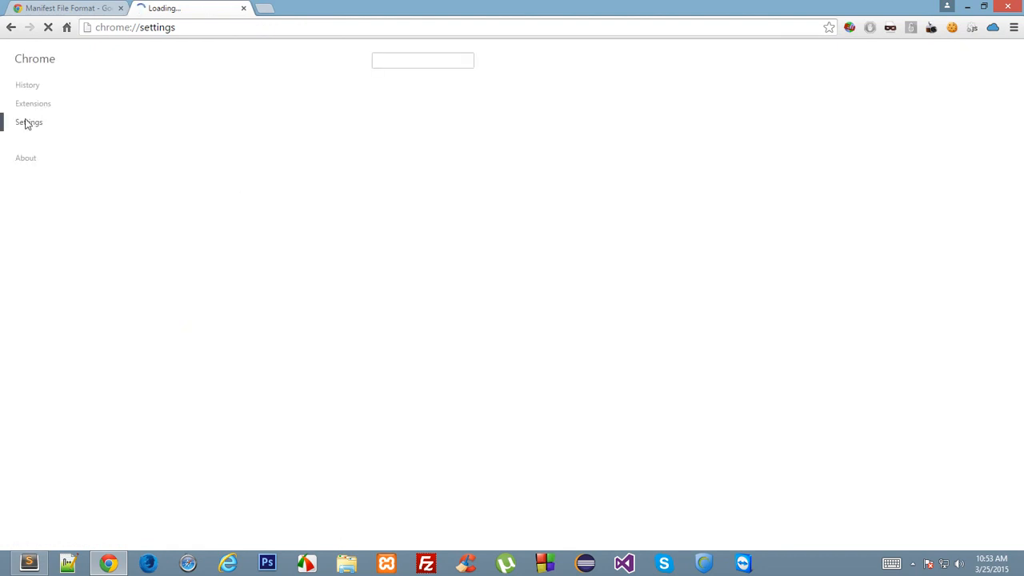
pyautogui.click(32, 102)
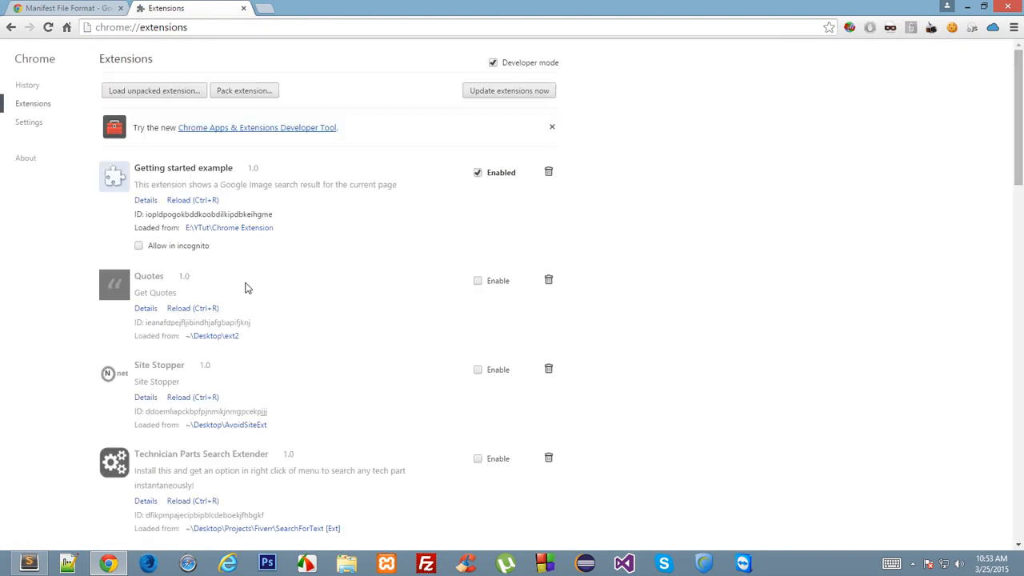
pyautogui.click(476, 280)
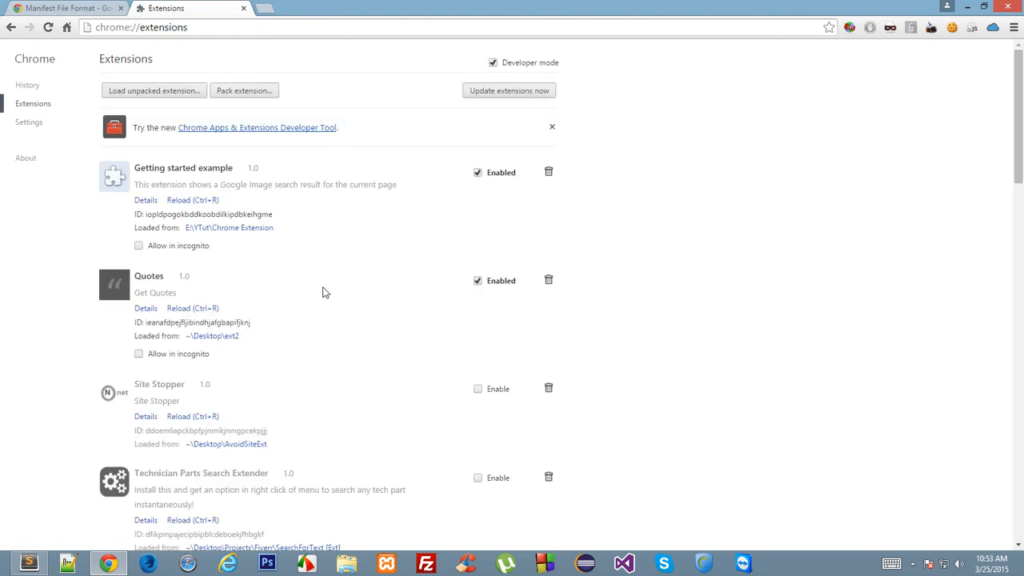
# - View the Quotes extension's Fresh Quotes page in a new tab, then return to the extensions list
pyautogui.click(64, 8)
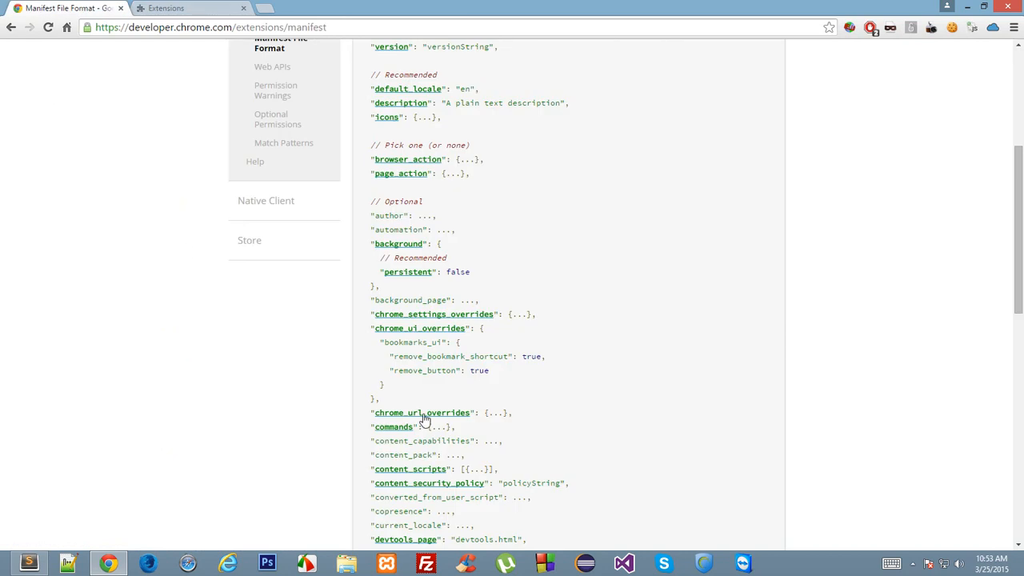
pyautogui.doubleClick(419, 413)
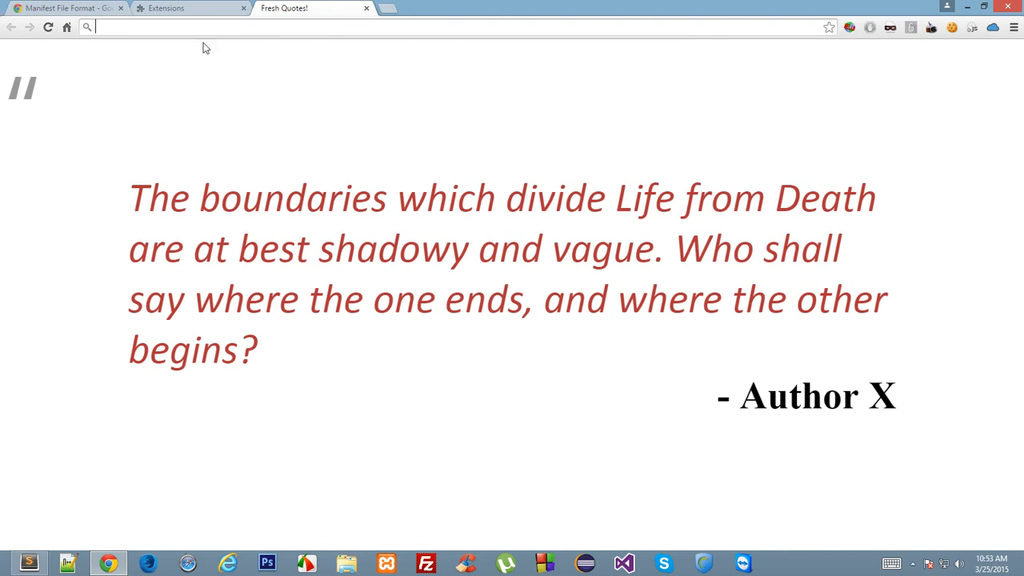
pyautogui.moveTo(89, 160)
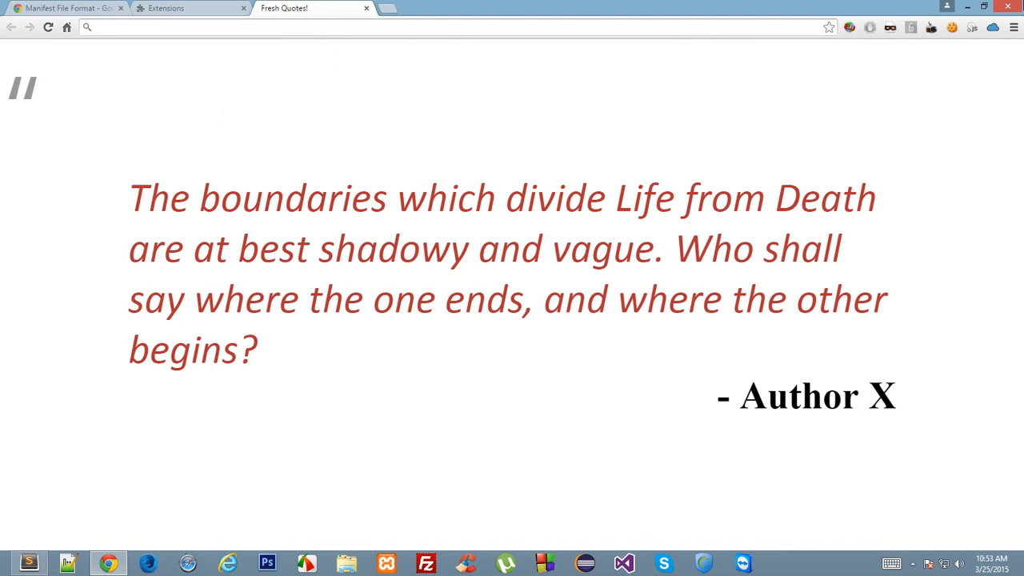
pyautogui.moveTo(358, 114)
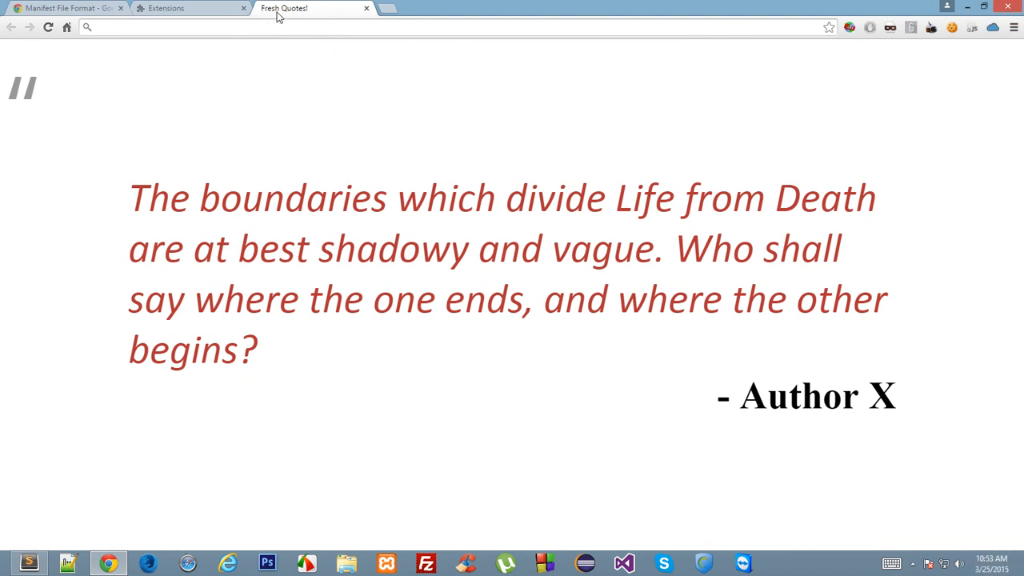
pyautogui.click(189, 8)
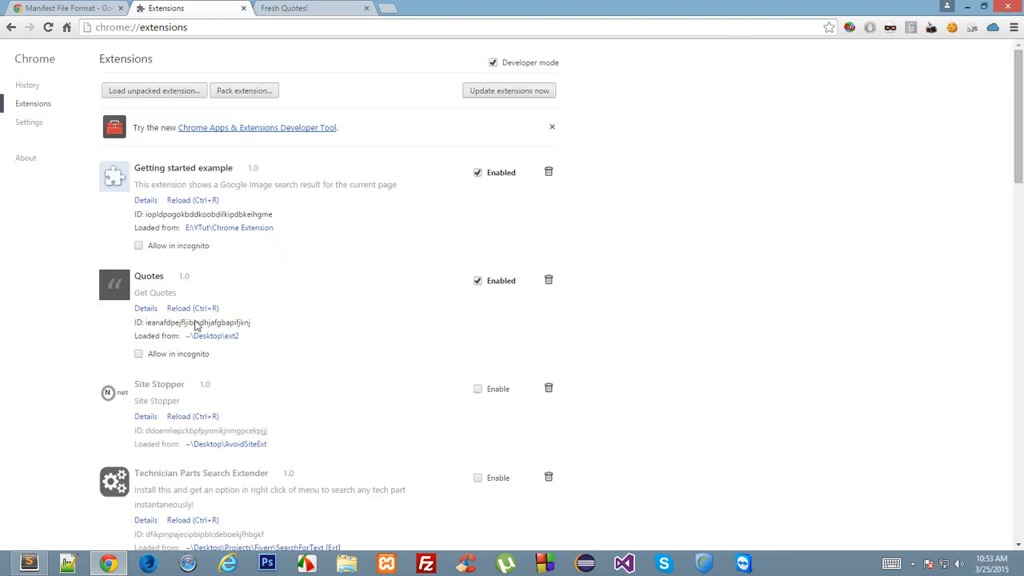
pyautogui.click(477, 280)
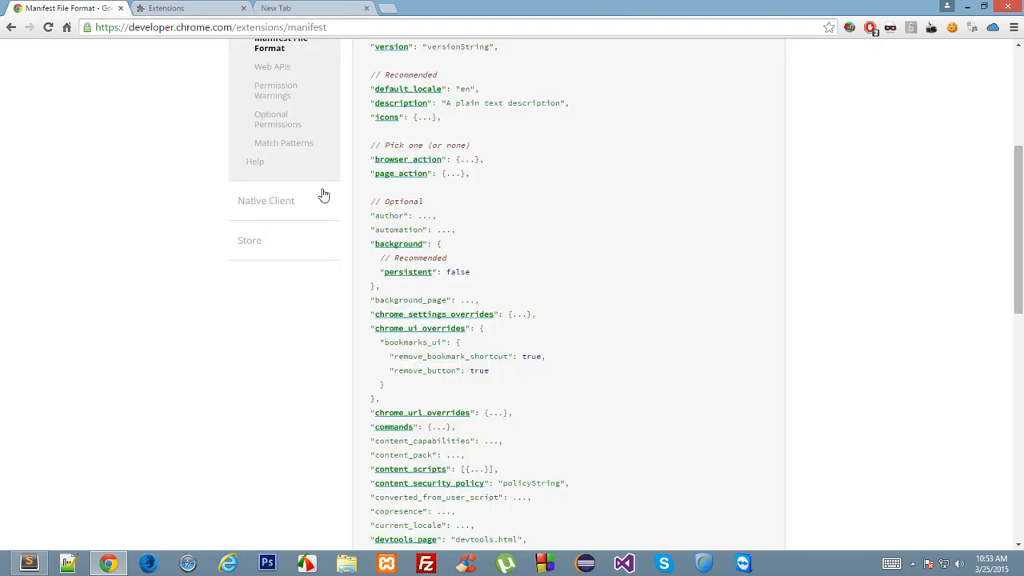
pyautogui.moveTo(483, 431)
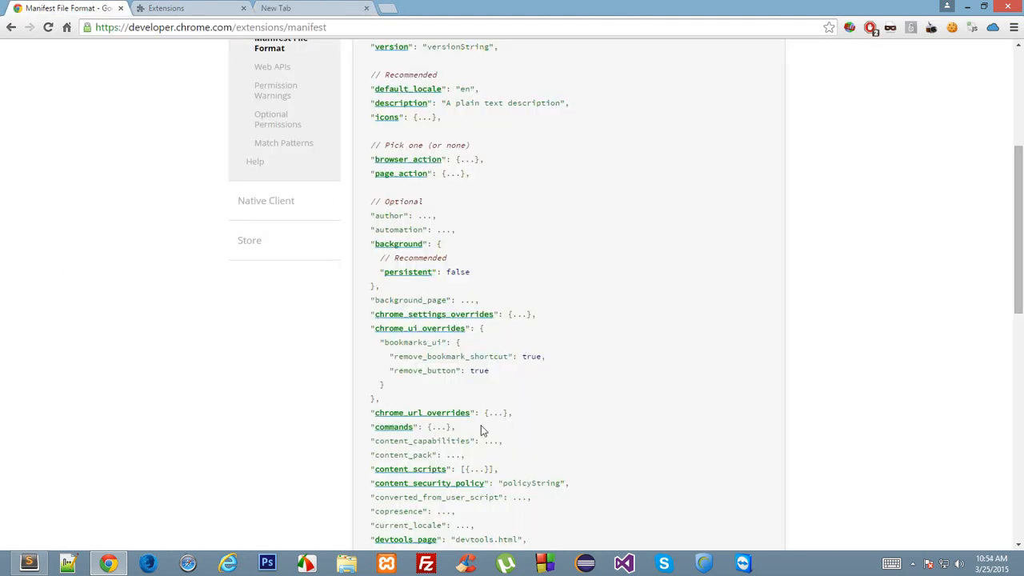
# - Scroll the Manifest File Format page up to the Field summary listing icons as recommended
pyautogui.scroll(3)
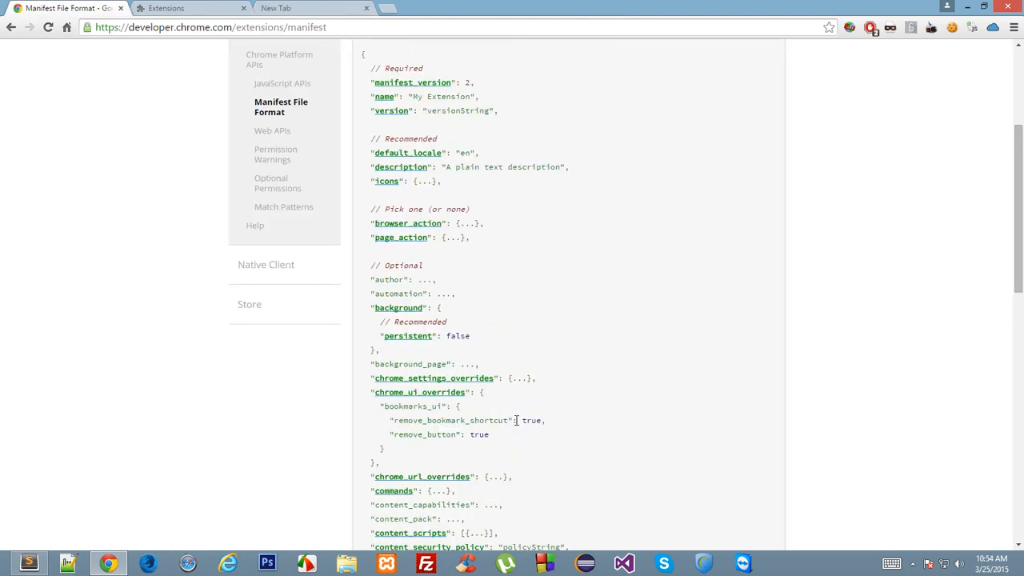
pyautogui.moveTo(400, 323)
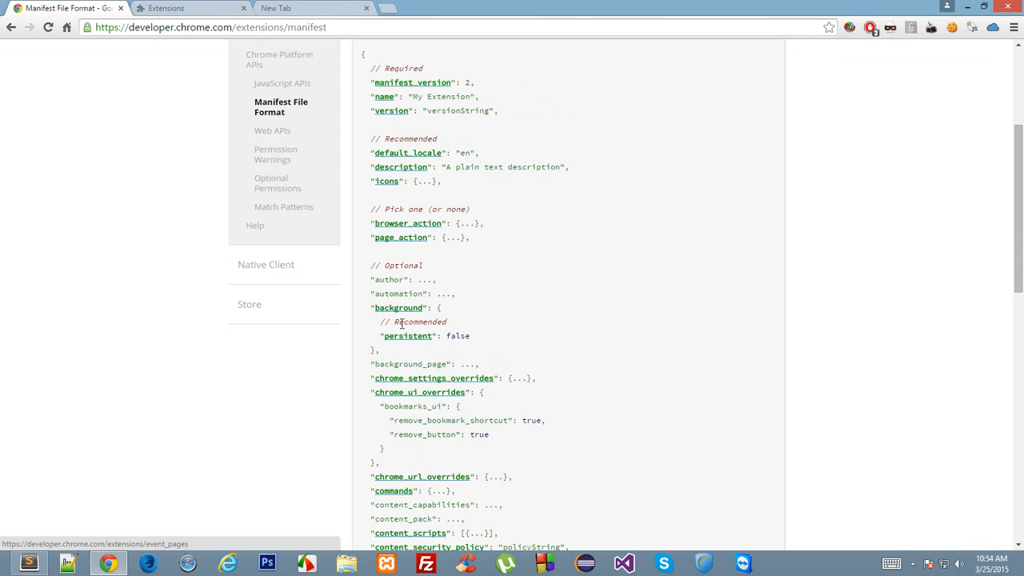
pyautogui.scroll(3)
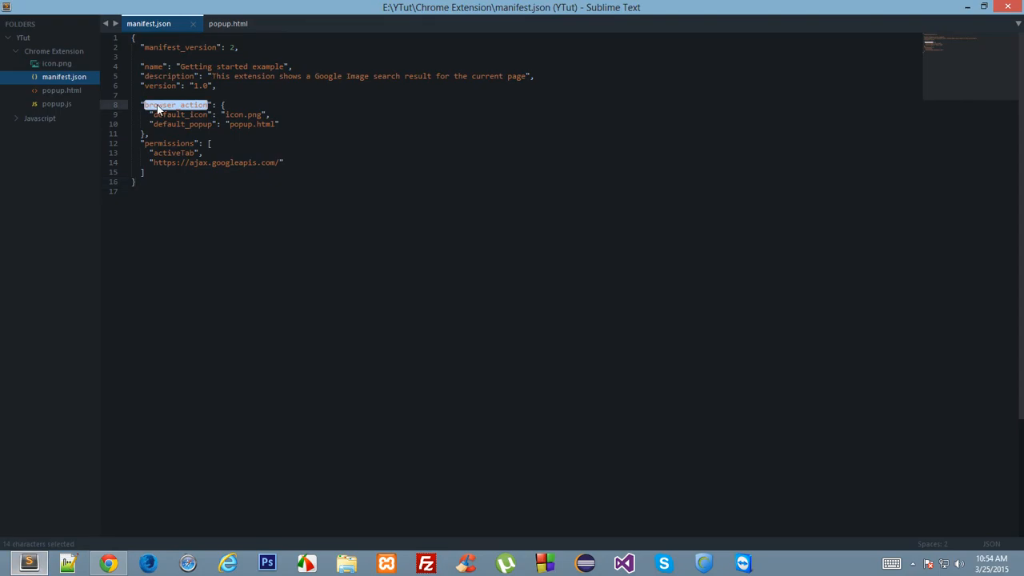
pyautogui.click(163, 115)
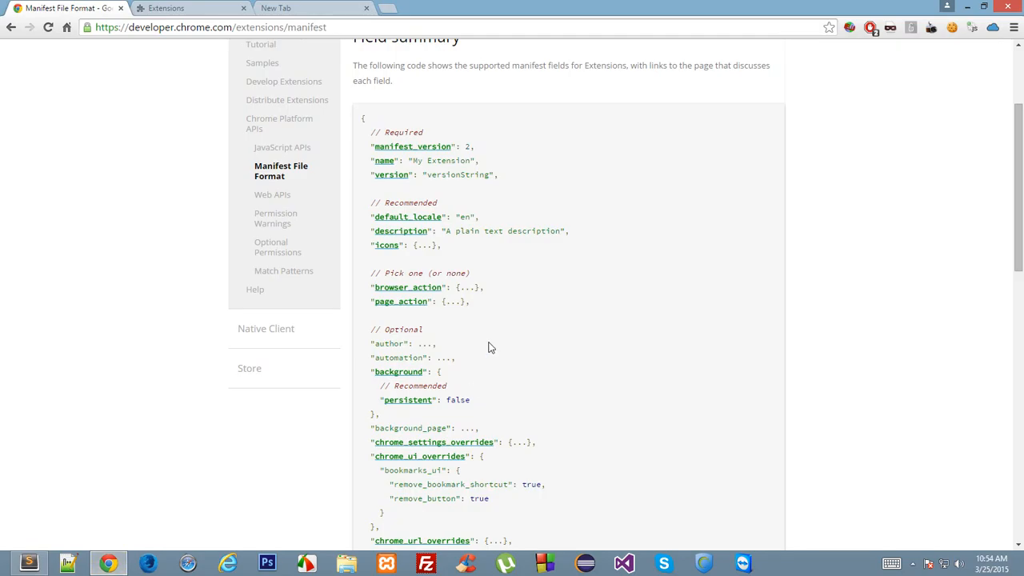
pyautogui.scroll(3)
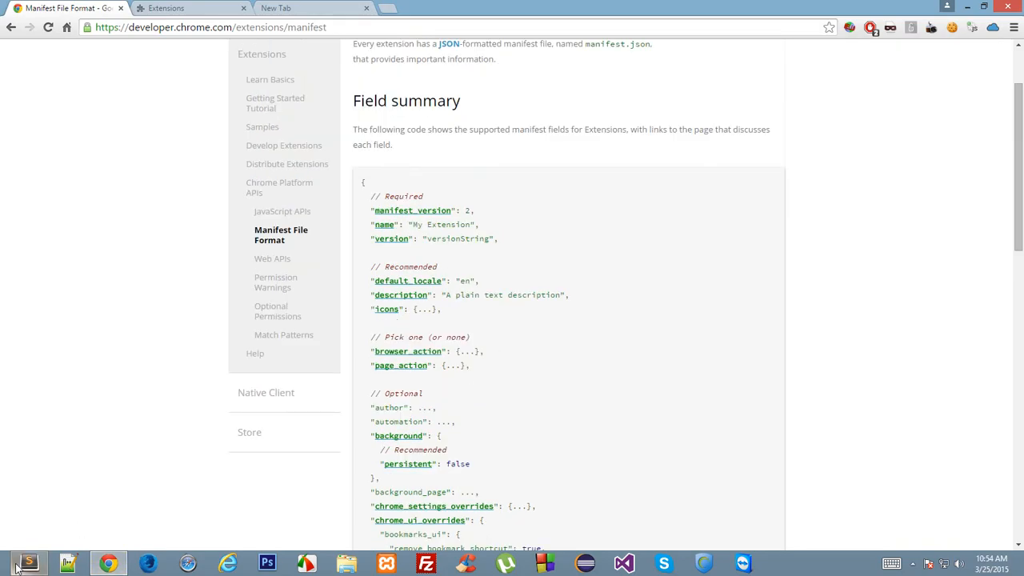
# - Begin an "icons" : { object after browser_action in manifest.json, then return to the field reference
pyautogui.click(29, 563)
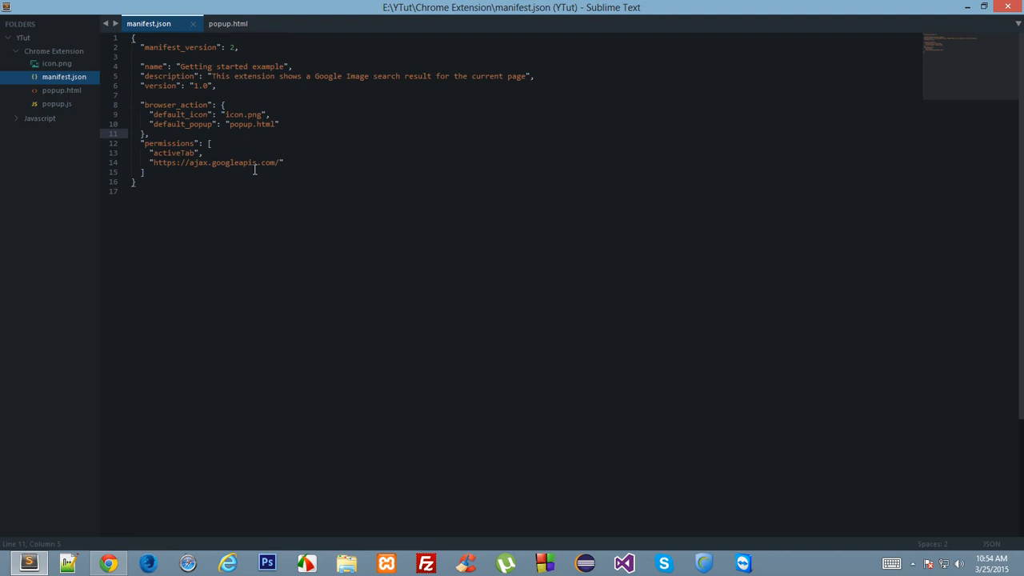
pyautogui.write('"icons" {')
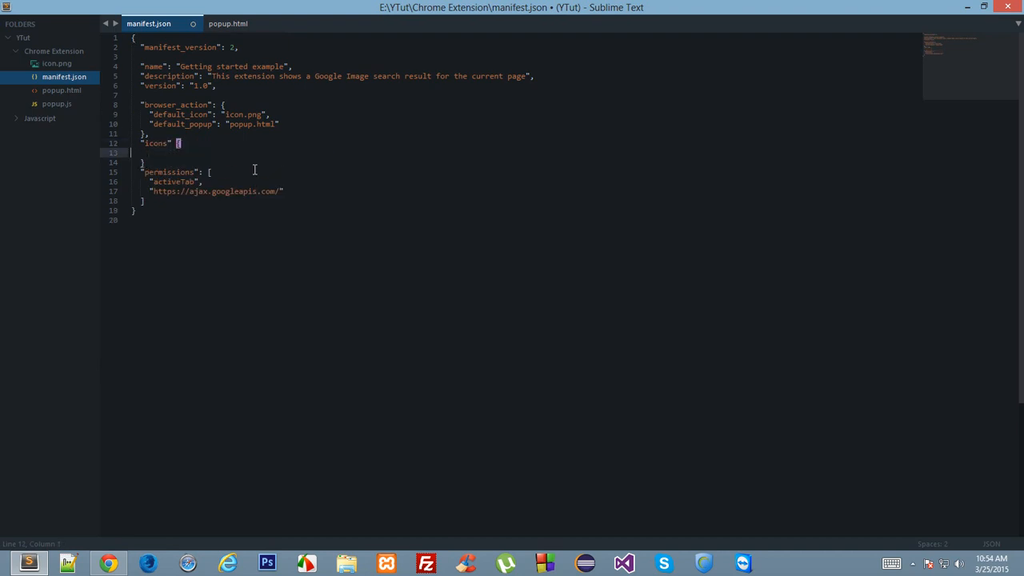
pyautogui.write(': {')
pyautogui.write('"1"')
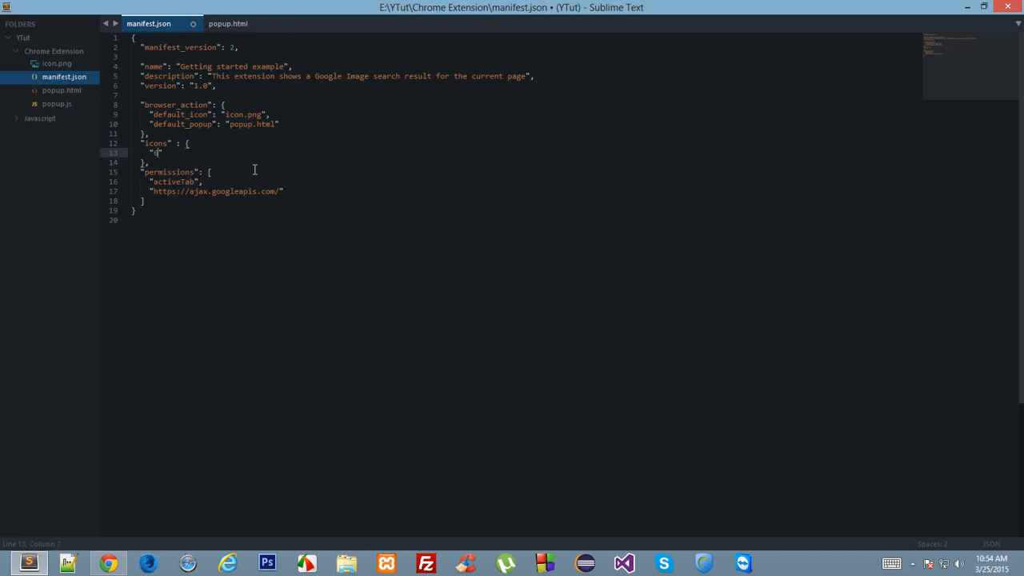
pyautogui.click(109, 563)
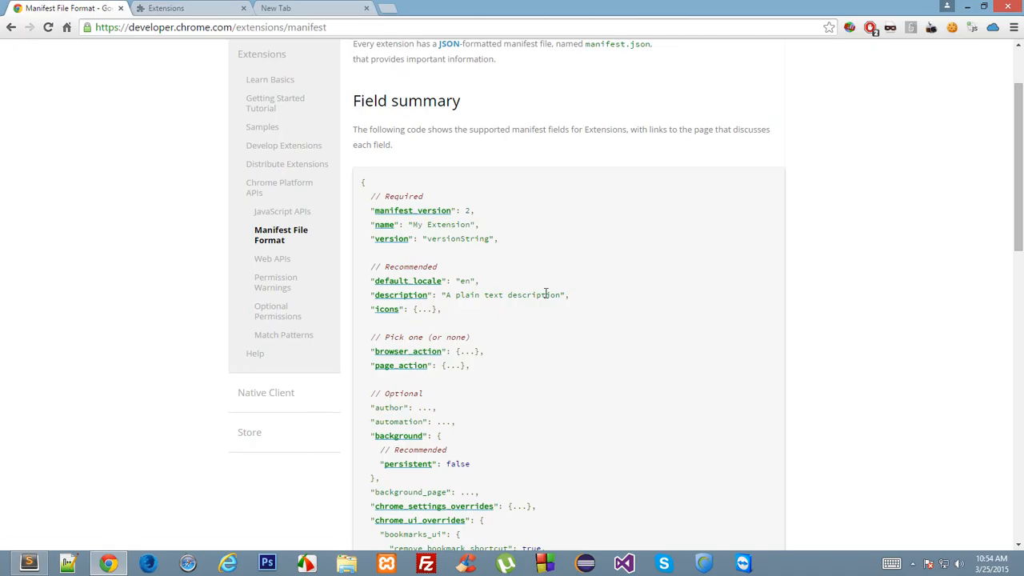
# - Show Chrome's extensions page listing Getting started example as enabled
pyautogui.click(184, 8)
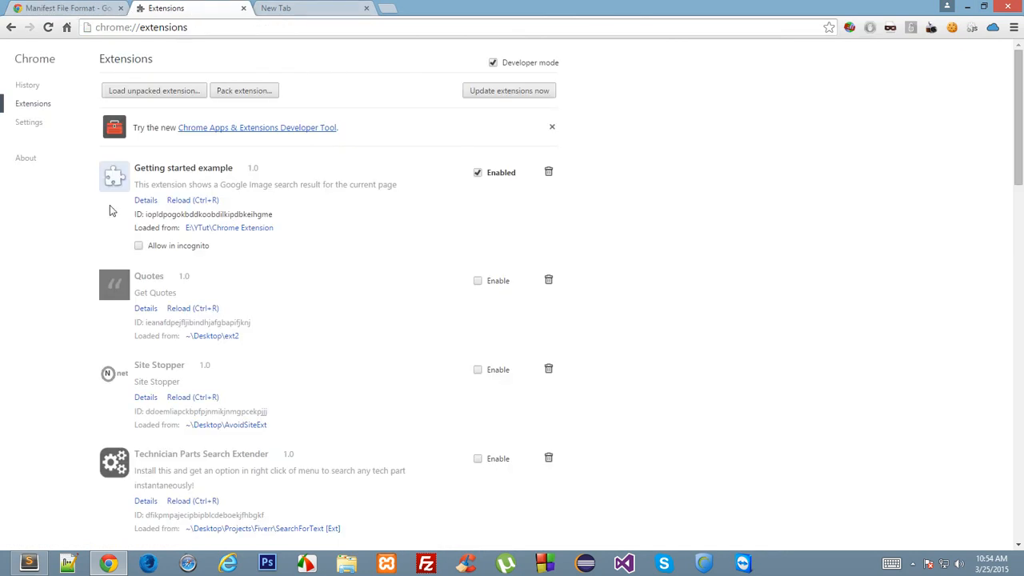
pyautogui.moveTo(96, 191)
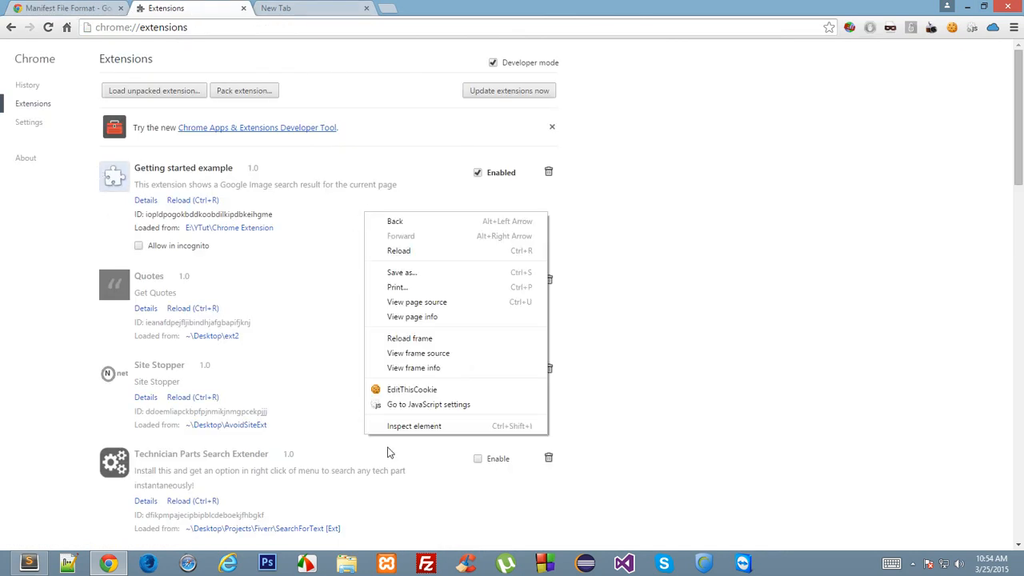
pyautogui.moveTo(410, 338)
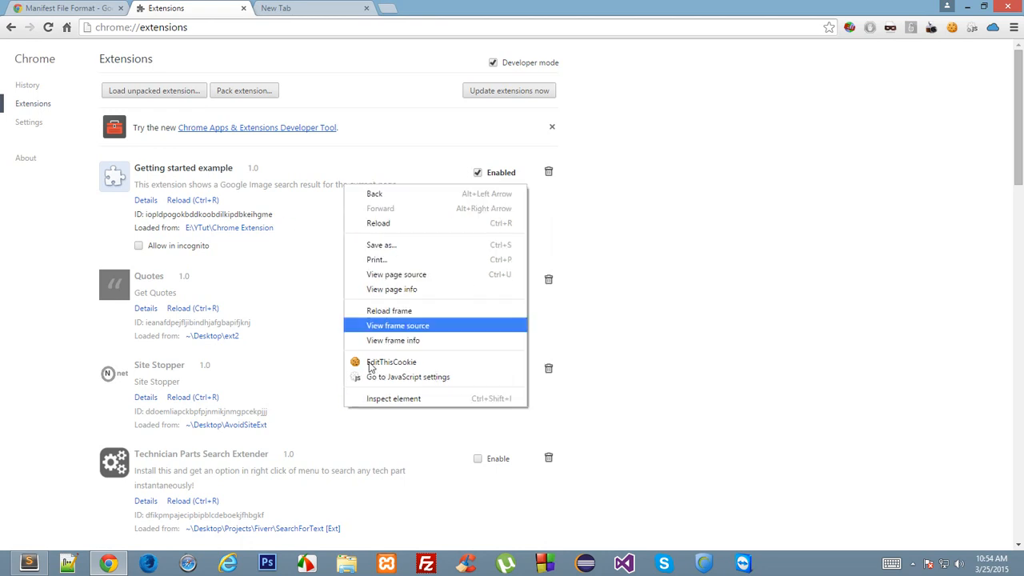
pyautogui.moveTo(870, 41)
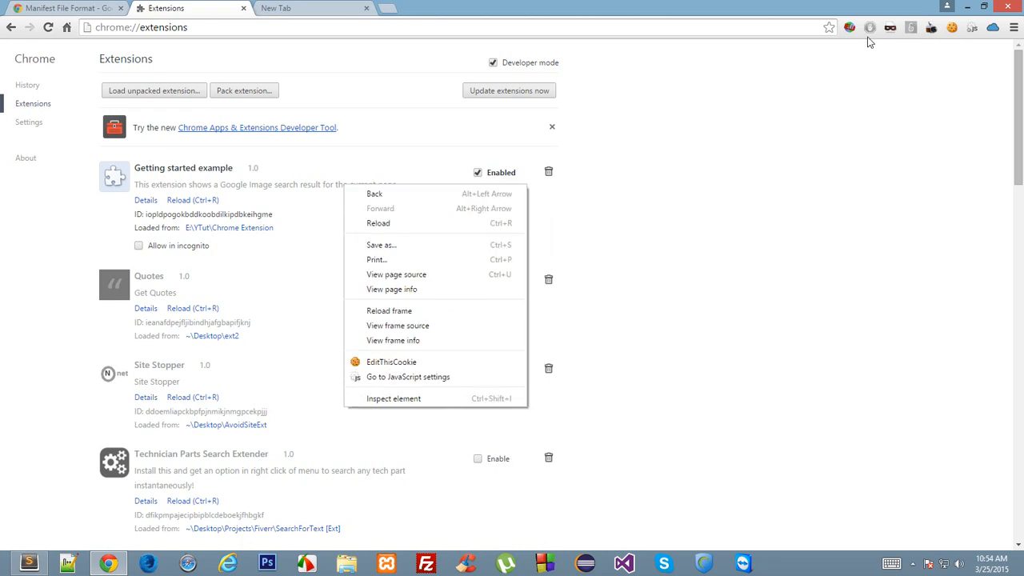
pyautogui.moveTo(365, 391)
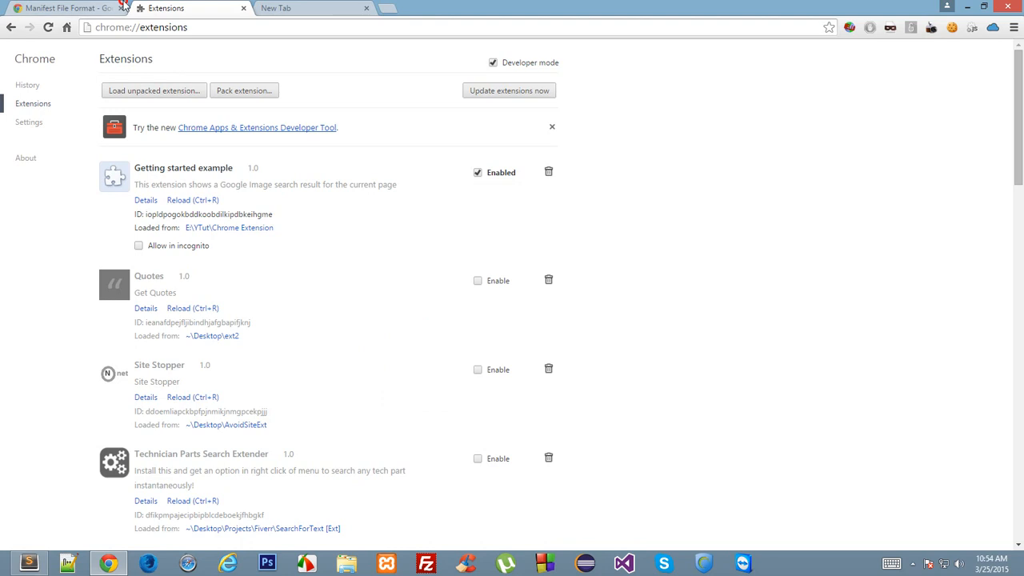
# - Fill the icons object with "64" : "icon.png" and save manifest.json
pyautogui.click(29, 563)
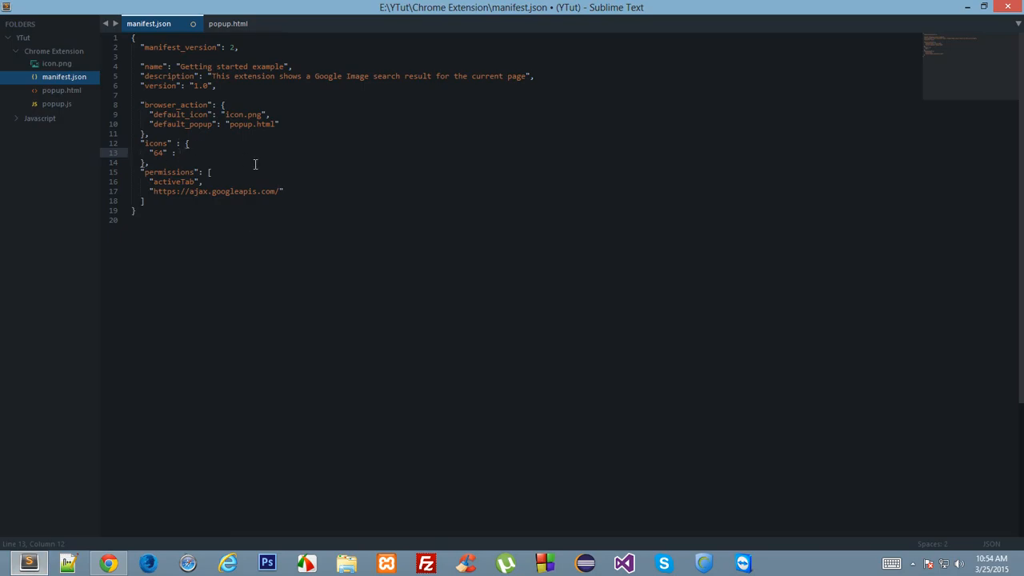
pyautogui.doubleClick(156, 153)
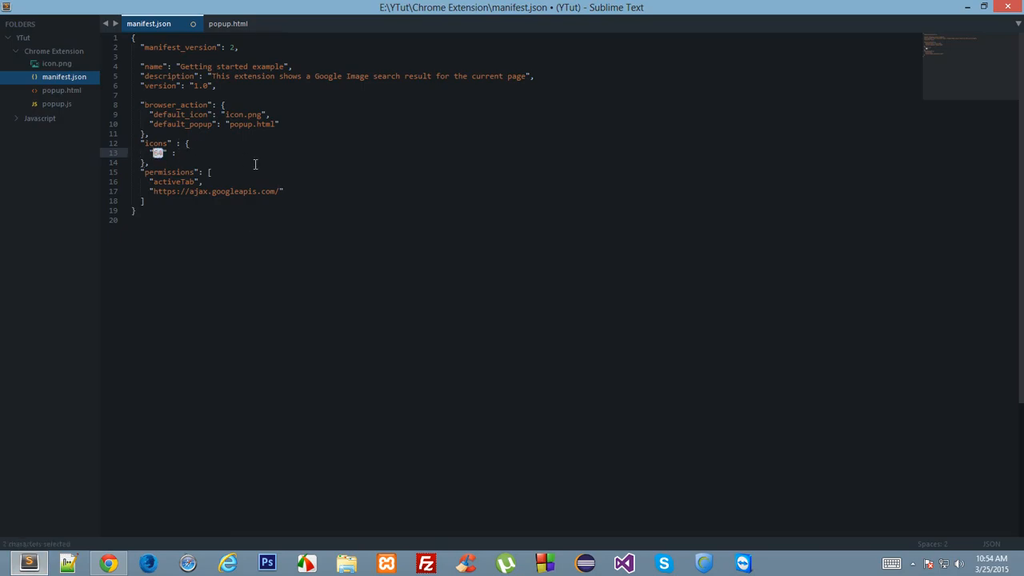
pyautogui.write('"64" : "icon.')
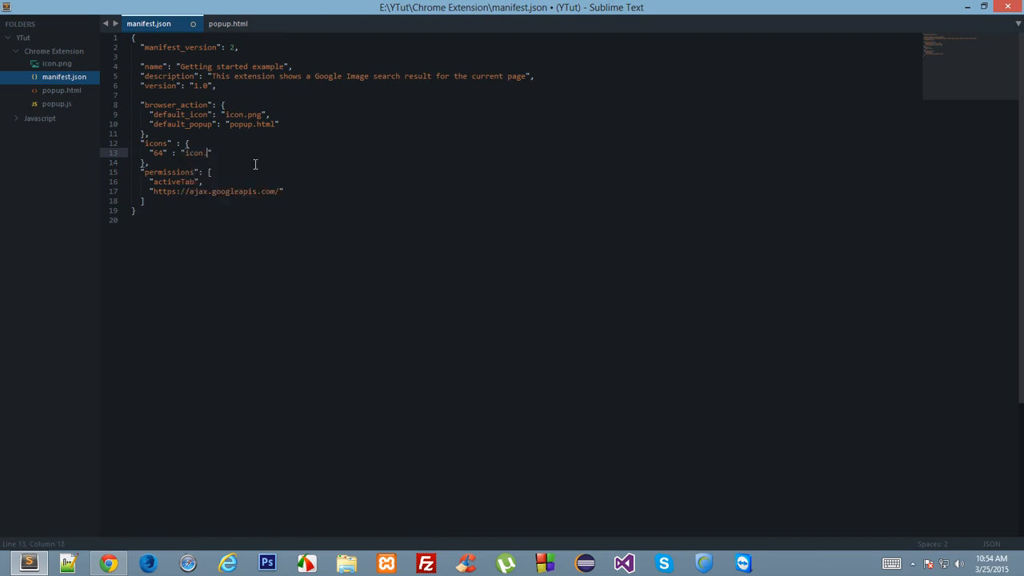
pyautogui.write('png')
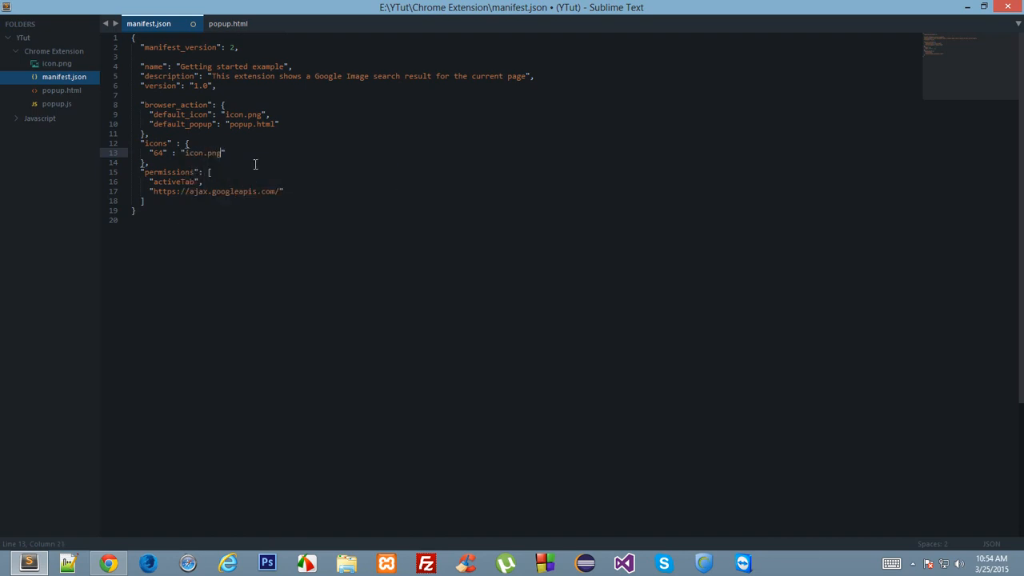
pyautogui.press('ctrl+s')
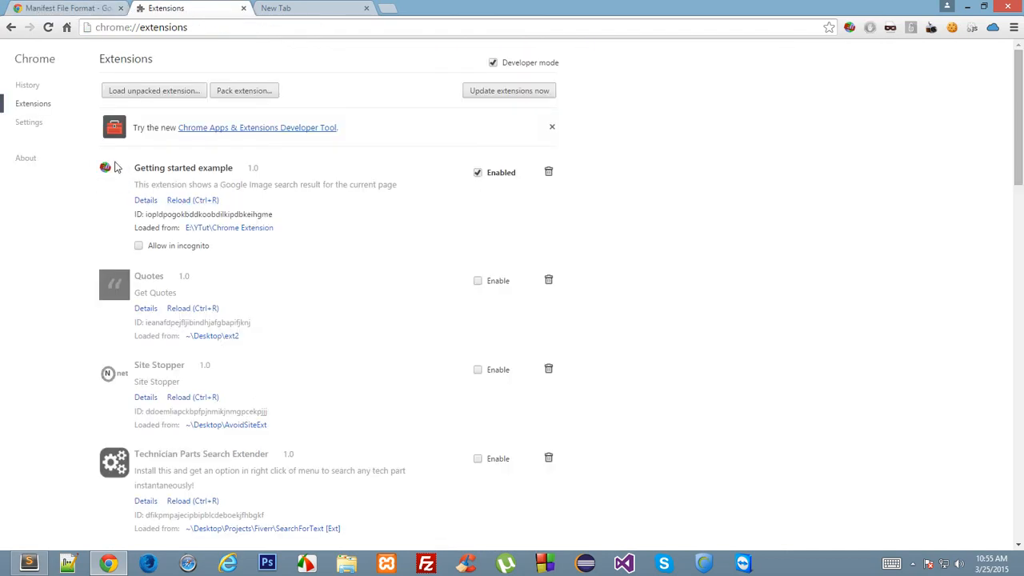
pyautogui.moveTo(125, 161)
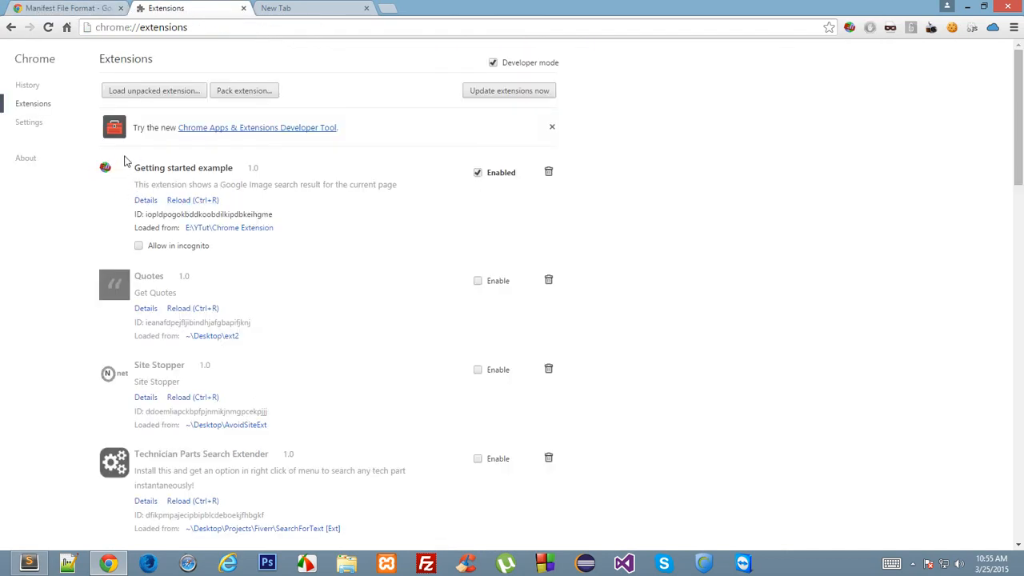
pyautogui.moveTo(823, 67)
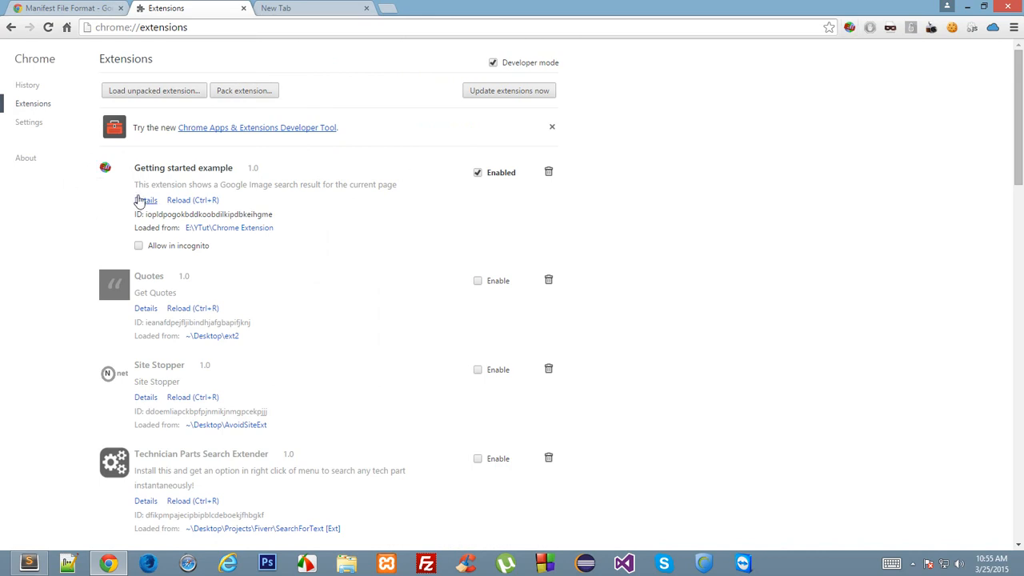
pyautogui.moveTo(90, 174)
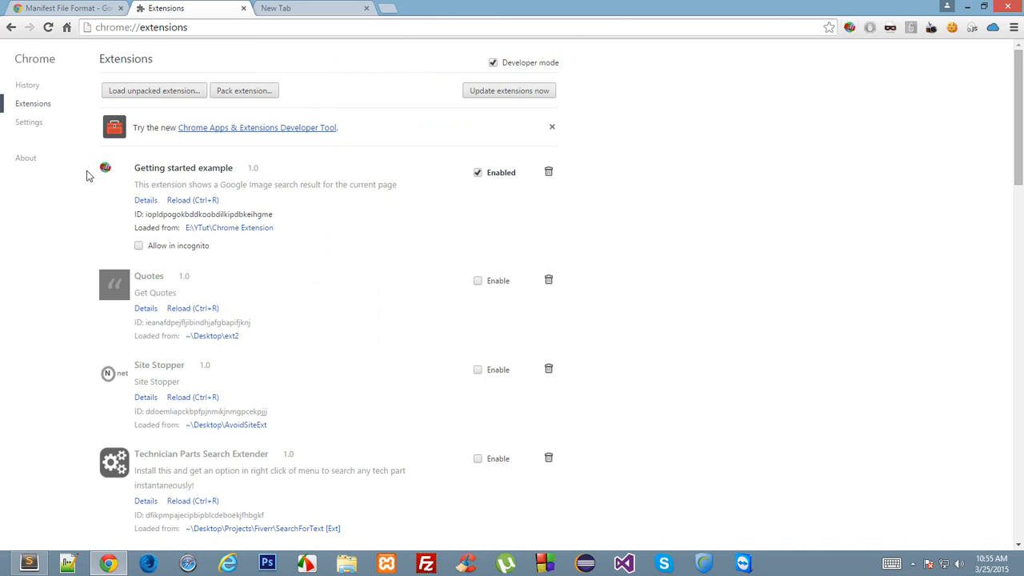
pyautogui.moveTo(114, 296)
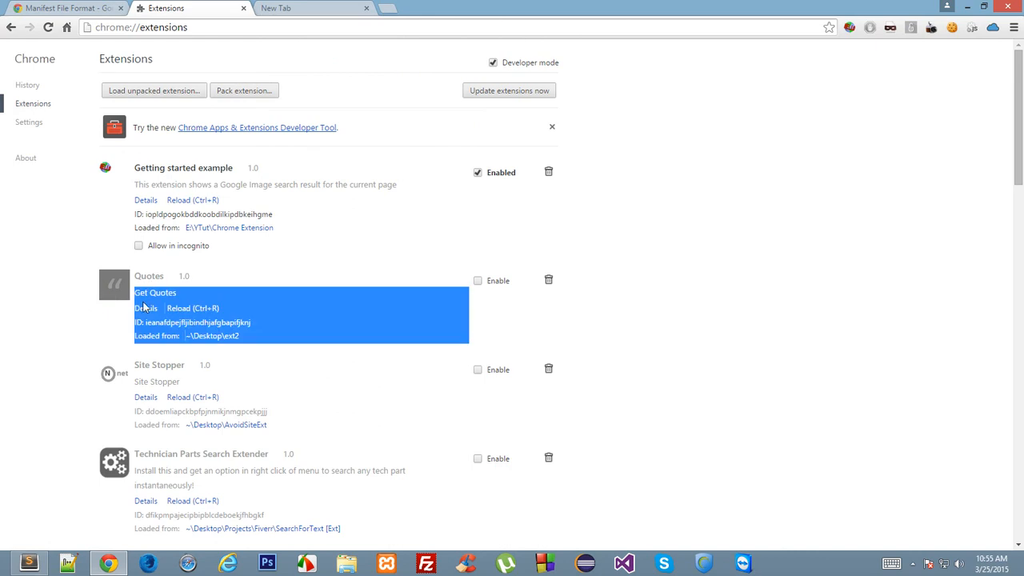
# - After checking the extension's new icon, return to the Manifest File Format documentation tab
pyautogui.click(64, 8)
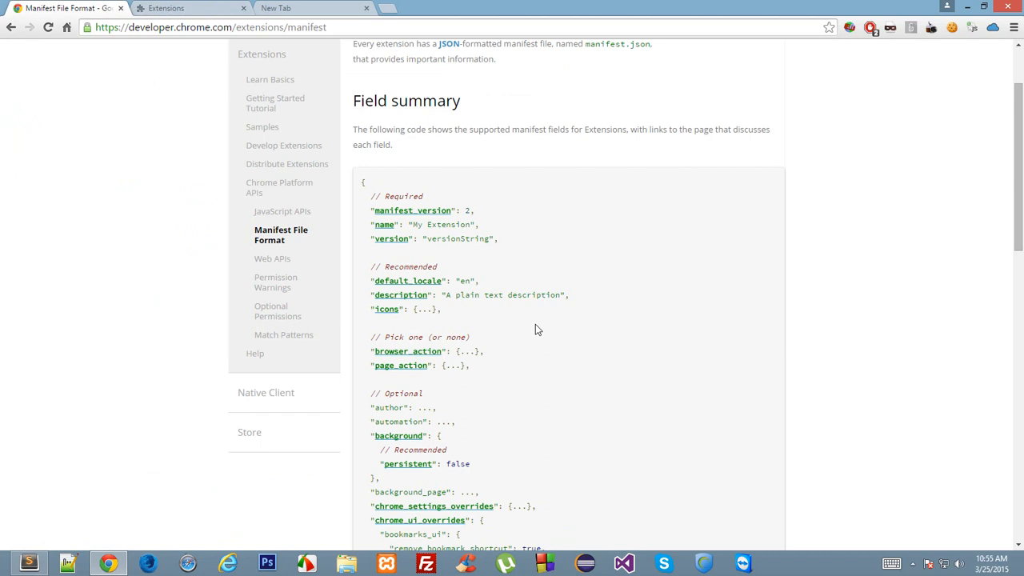
pyautogui.scroll(-3)
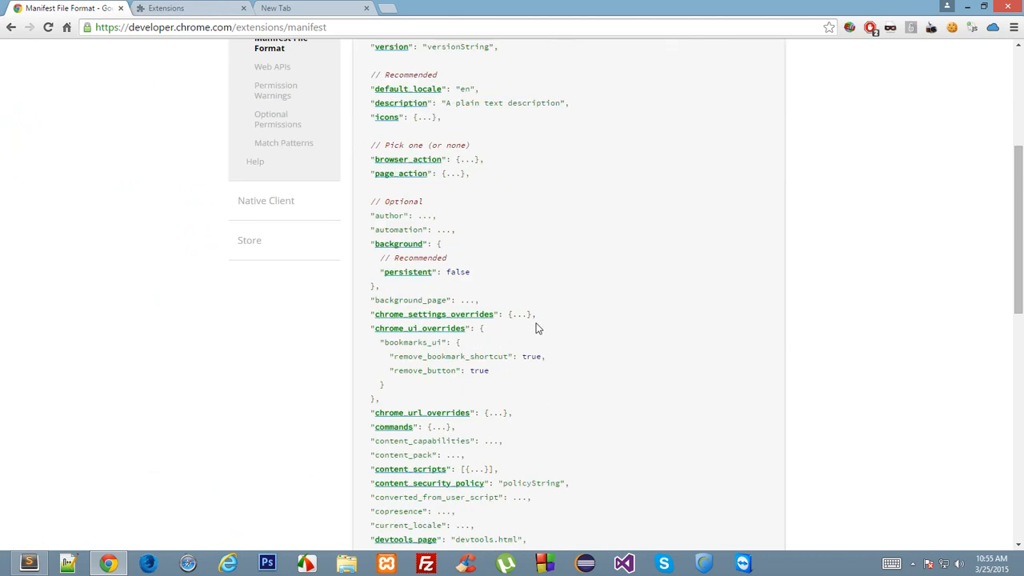
pyautogui.scroll(3)
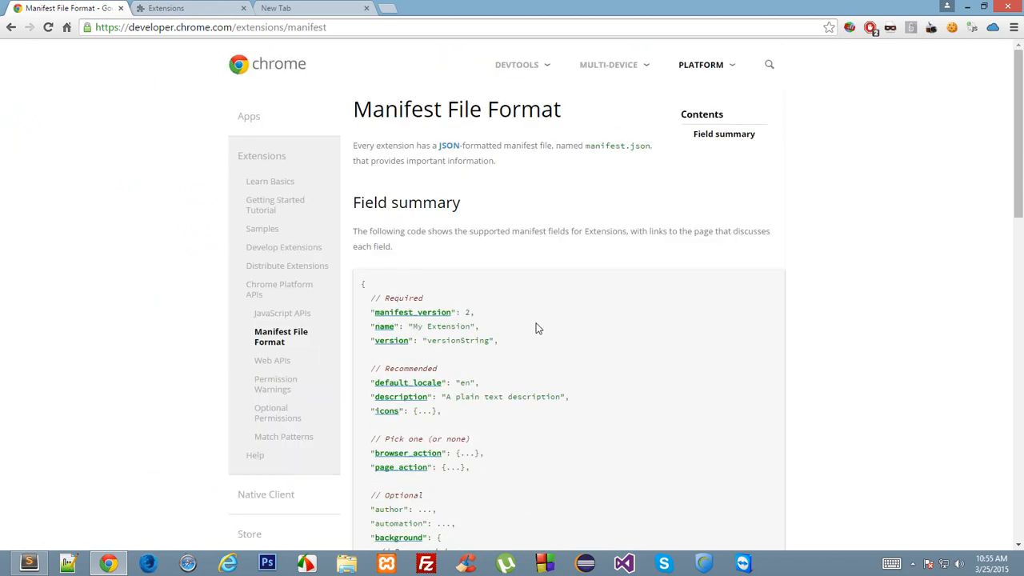
pyautogui.click(29, 563)
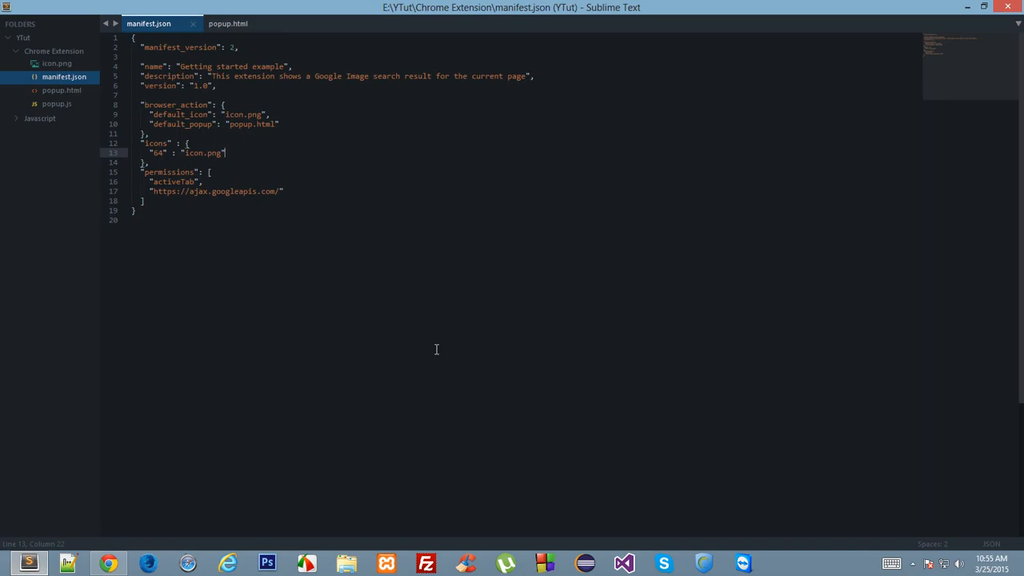
pyautogui.click(109, 563)
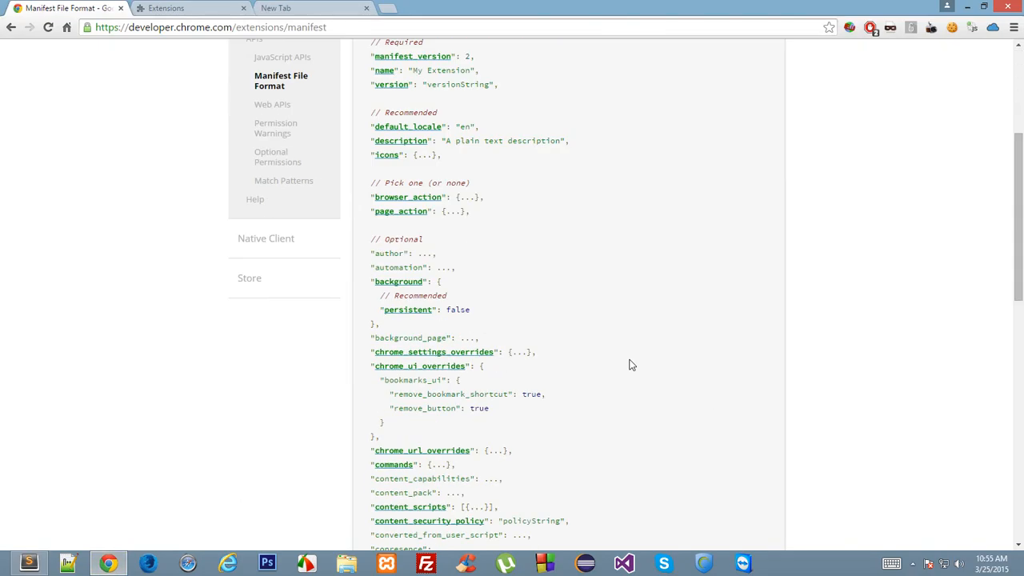
pyautogui.moveTo(621, 355)
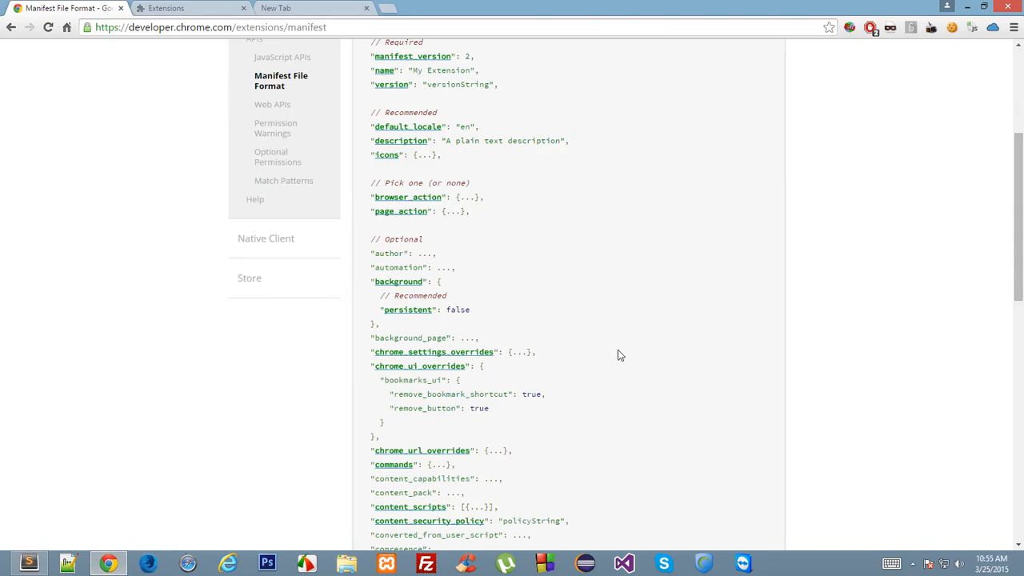
pyautogui.scroll(3)
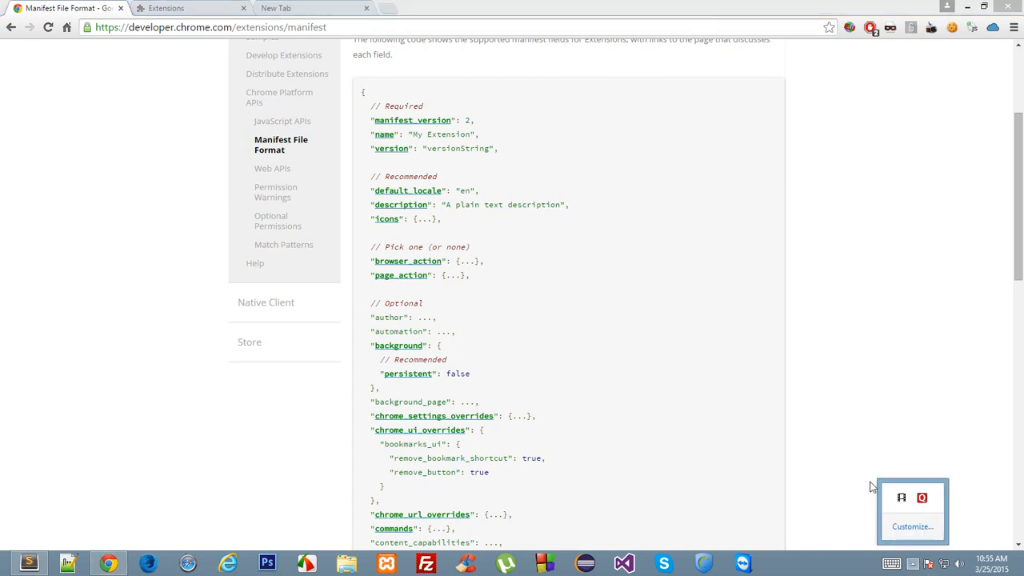
pyautogui.moveTo(902, 499)
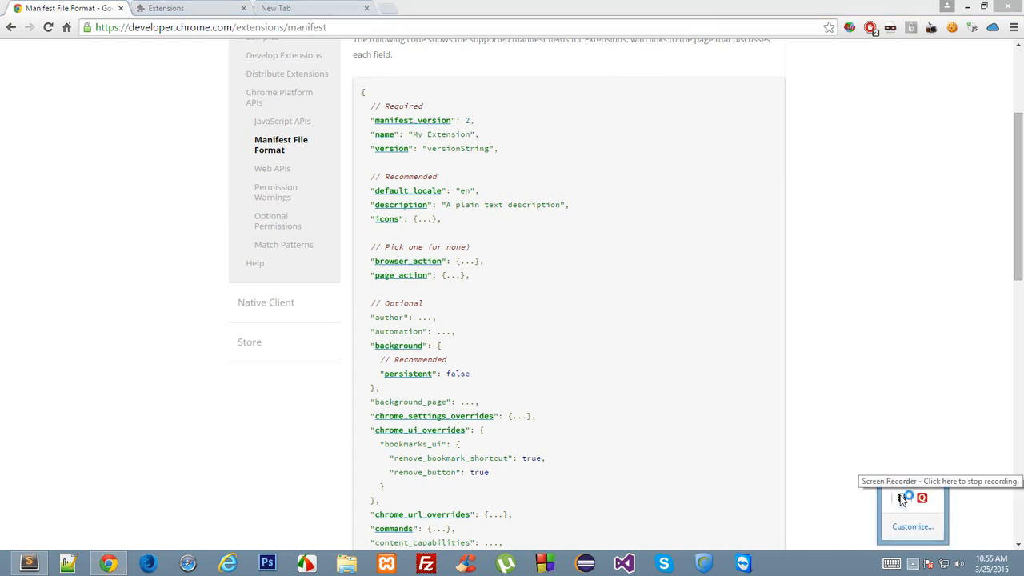